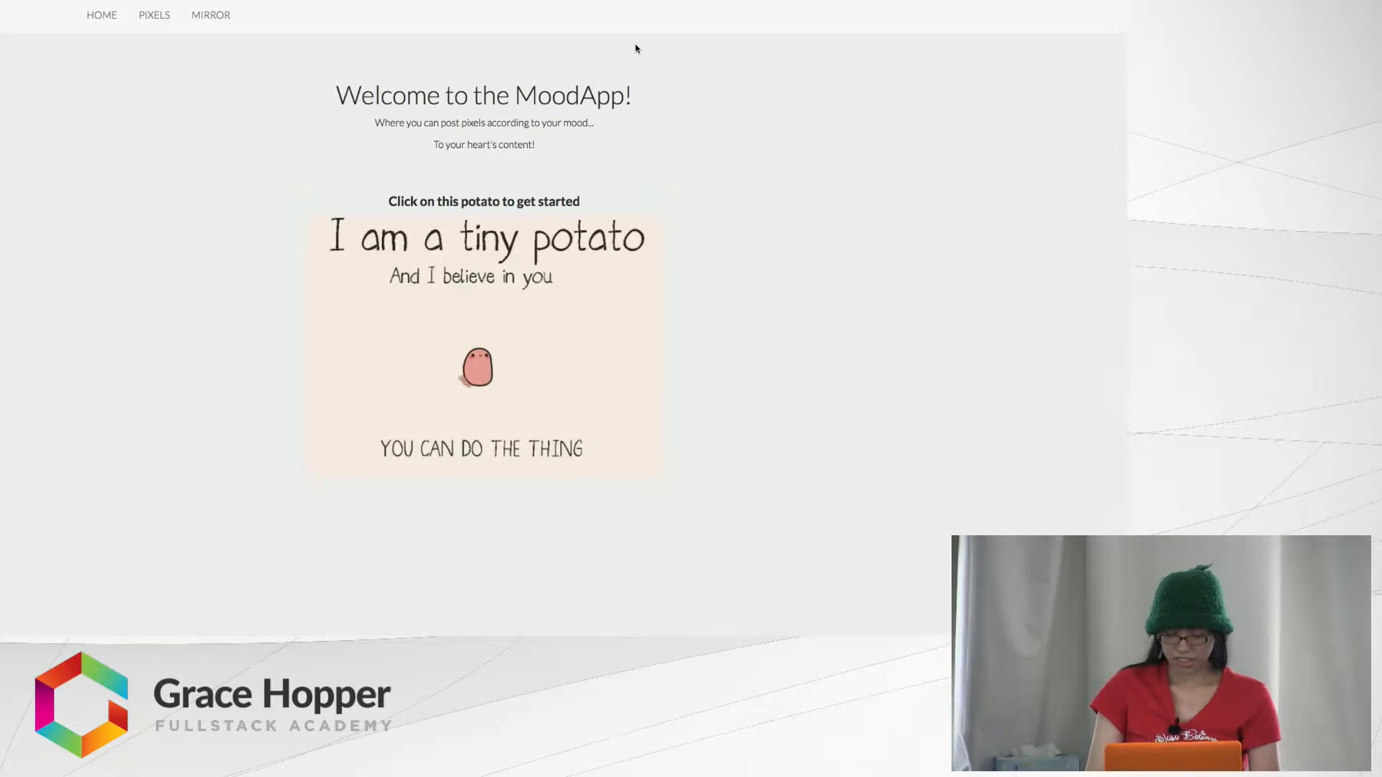
mouse_move(661, 302)
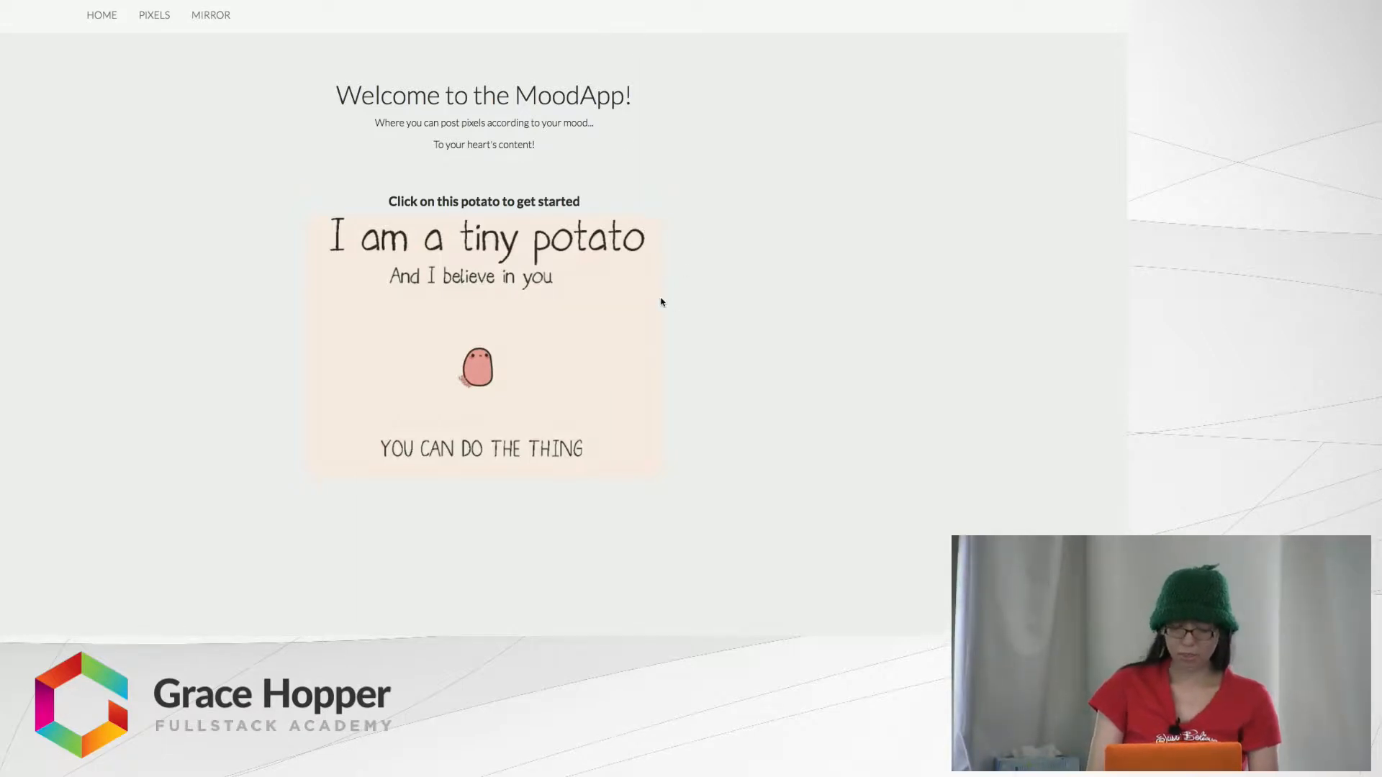
mouse_move(537, 331)
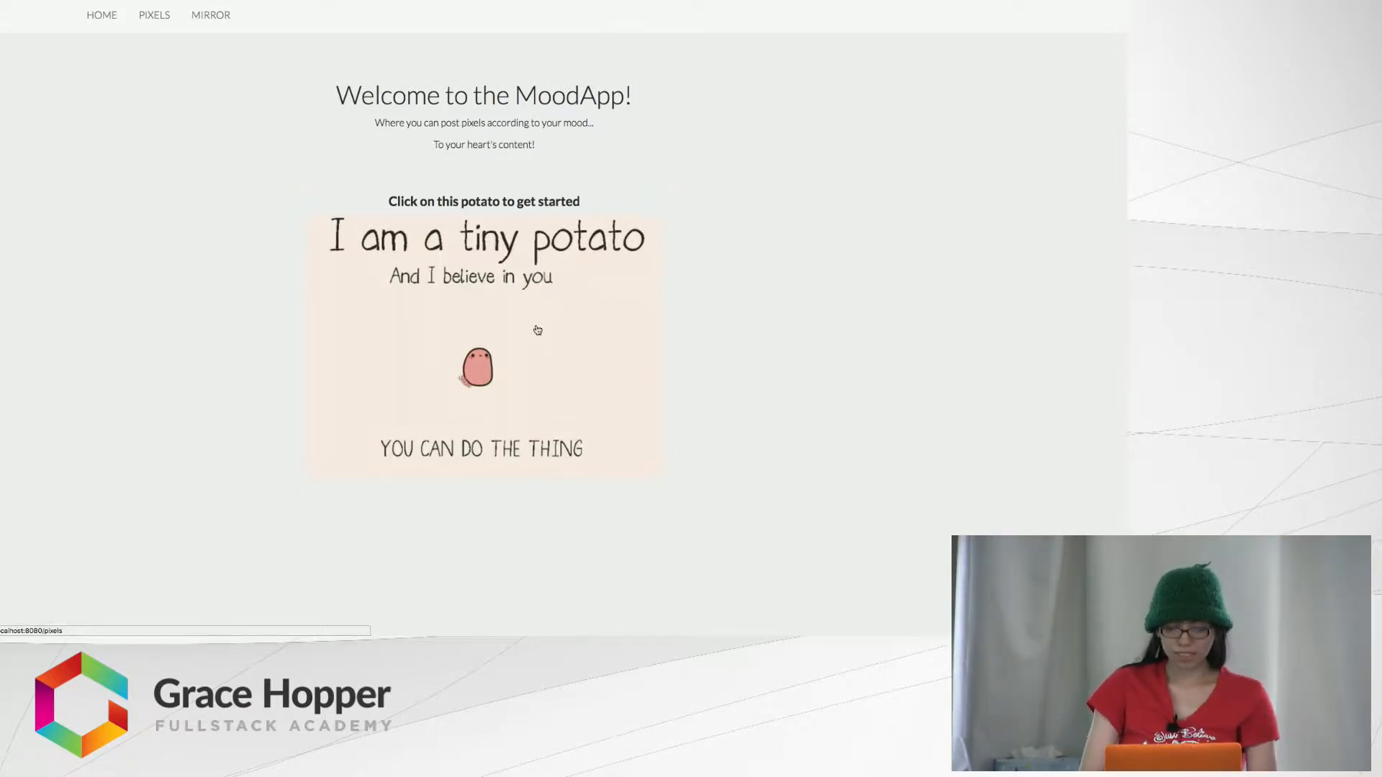
mouse_move(523, 315)
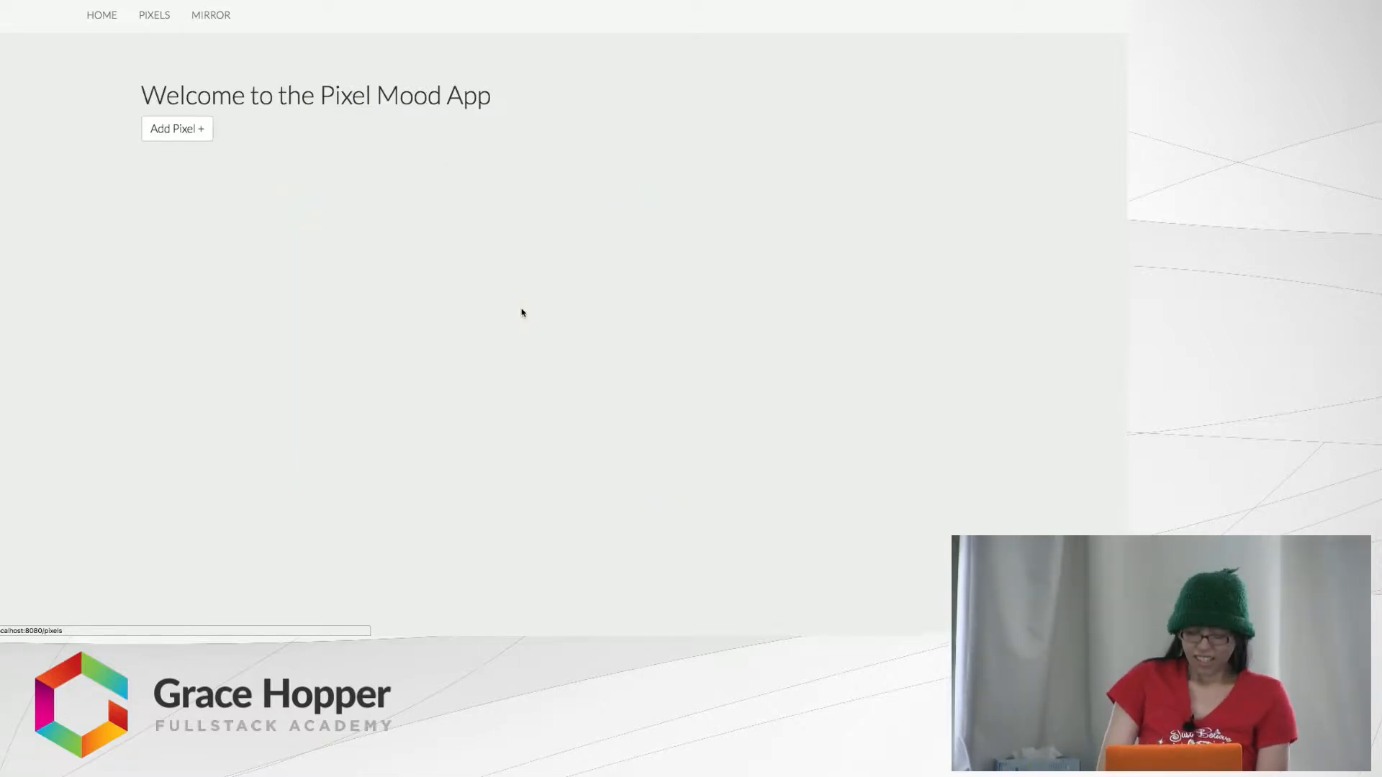
mouse_move(214, 138)
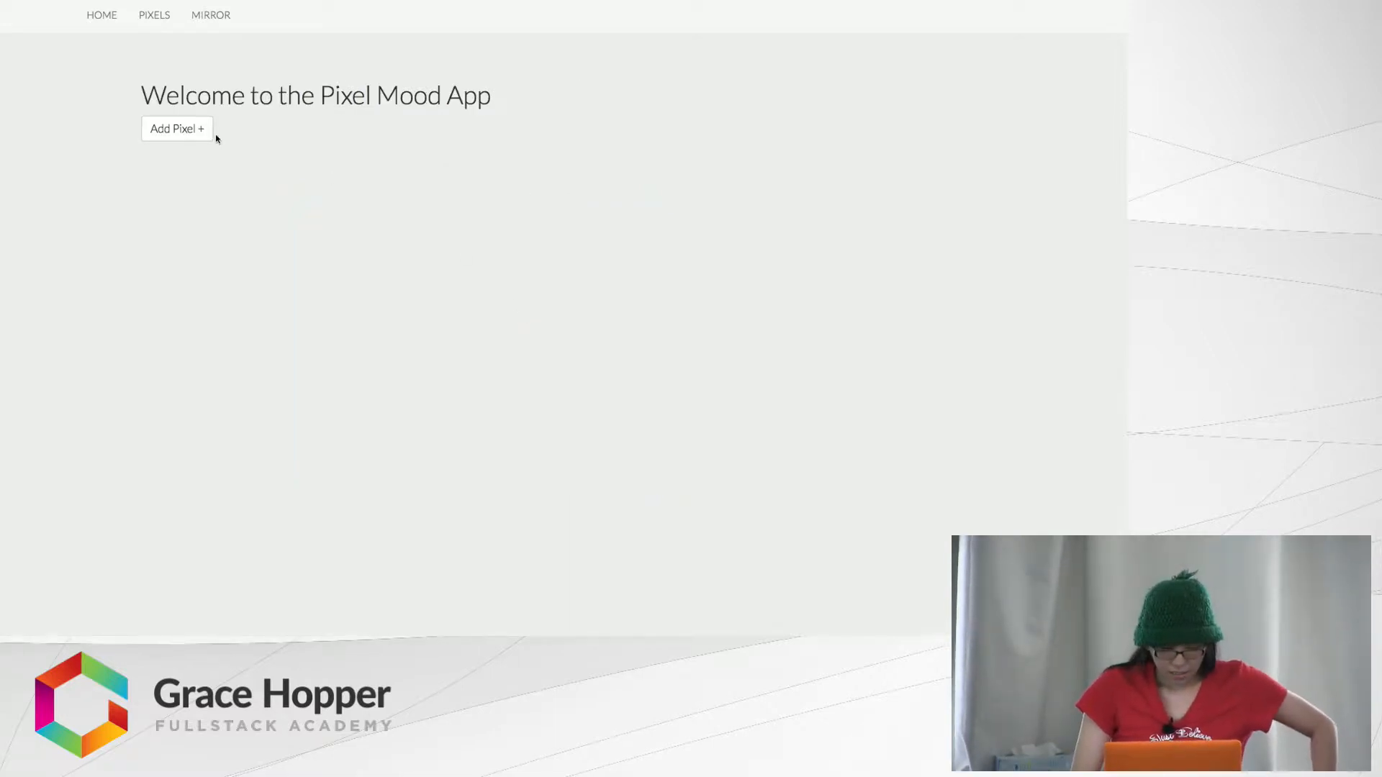
mouse_move(176, 129)
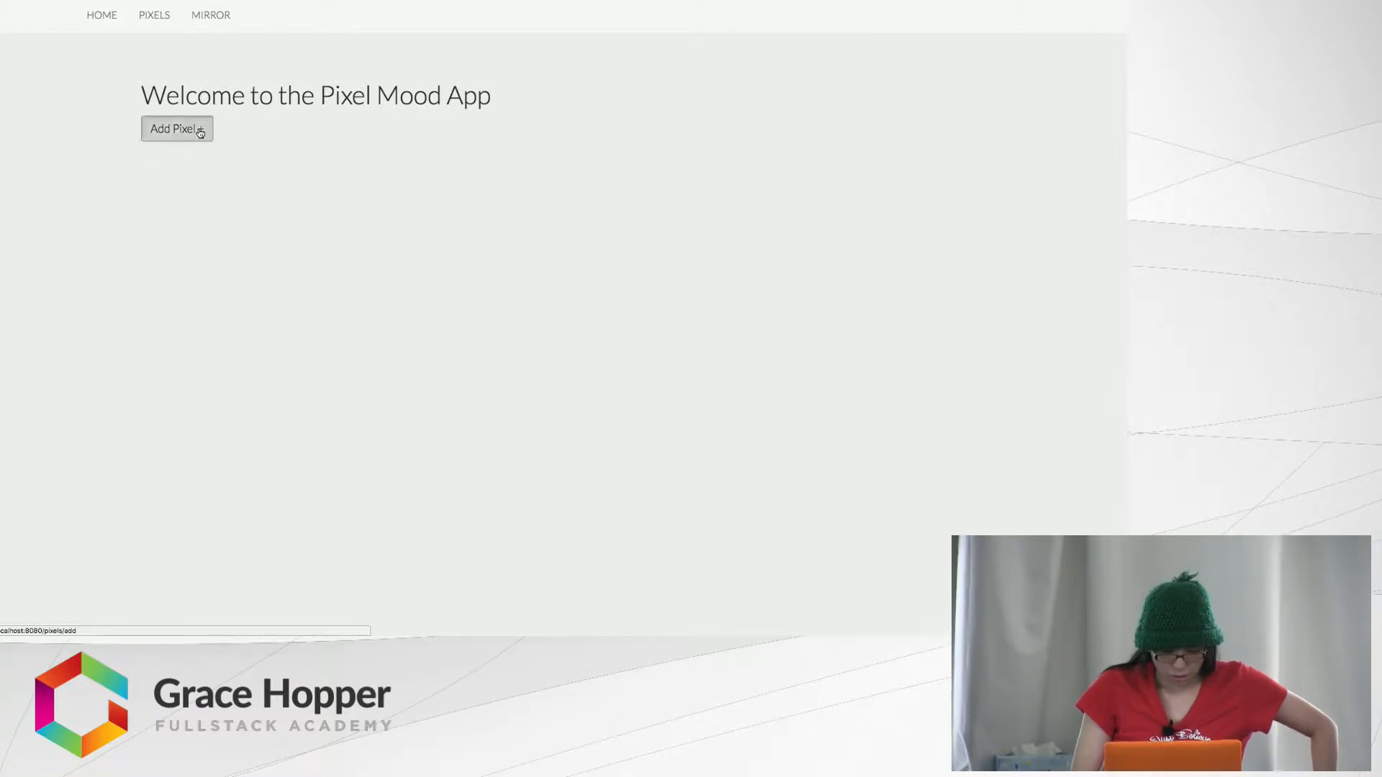
Run the camera mood mirror, get a happy reading, and return to the Add a Pixel form
click(176, 129)
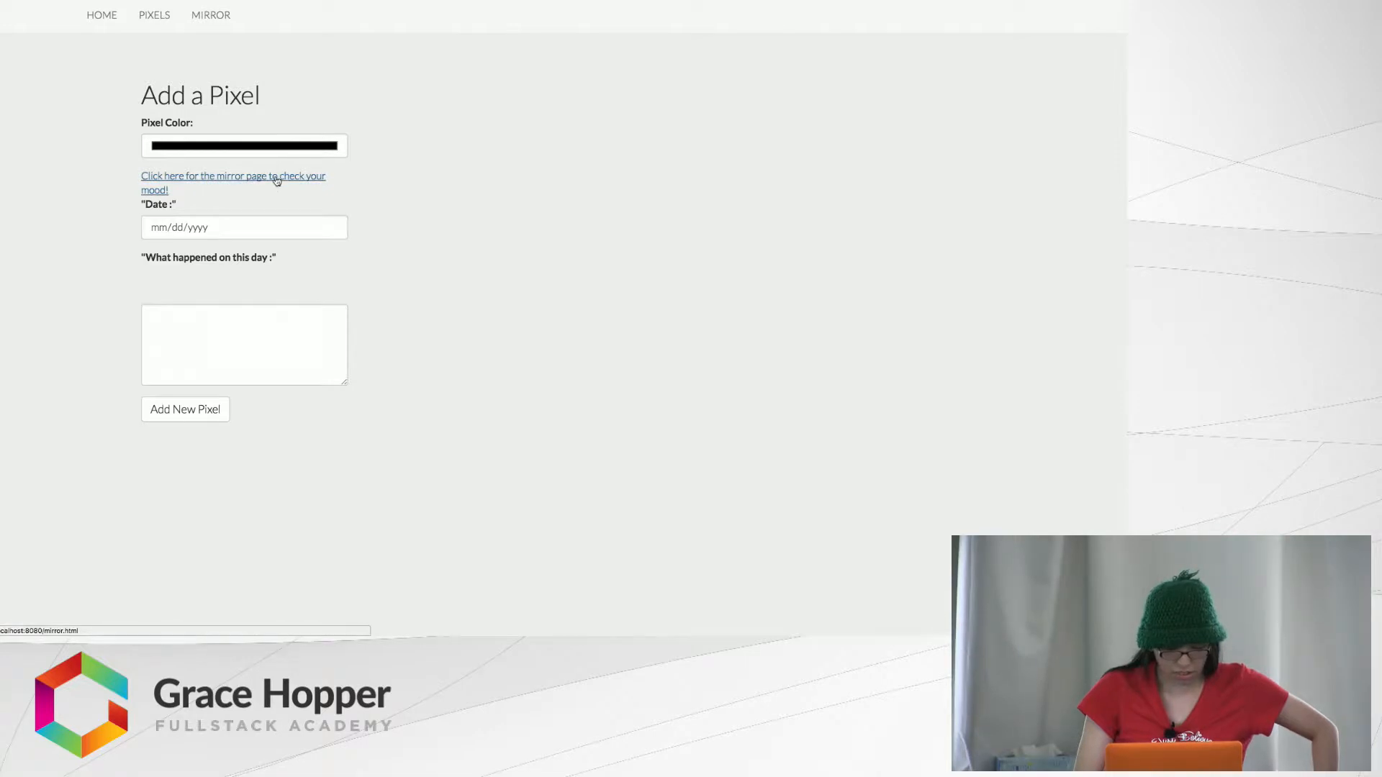
mouse_move(280, 183)
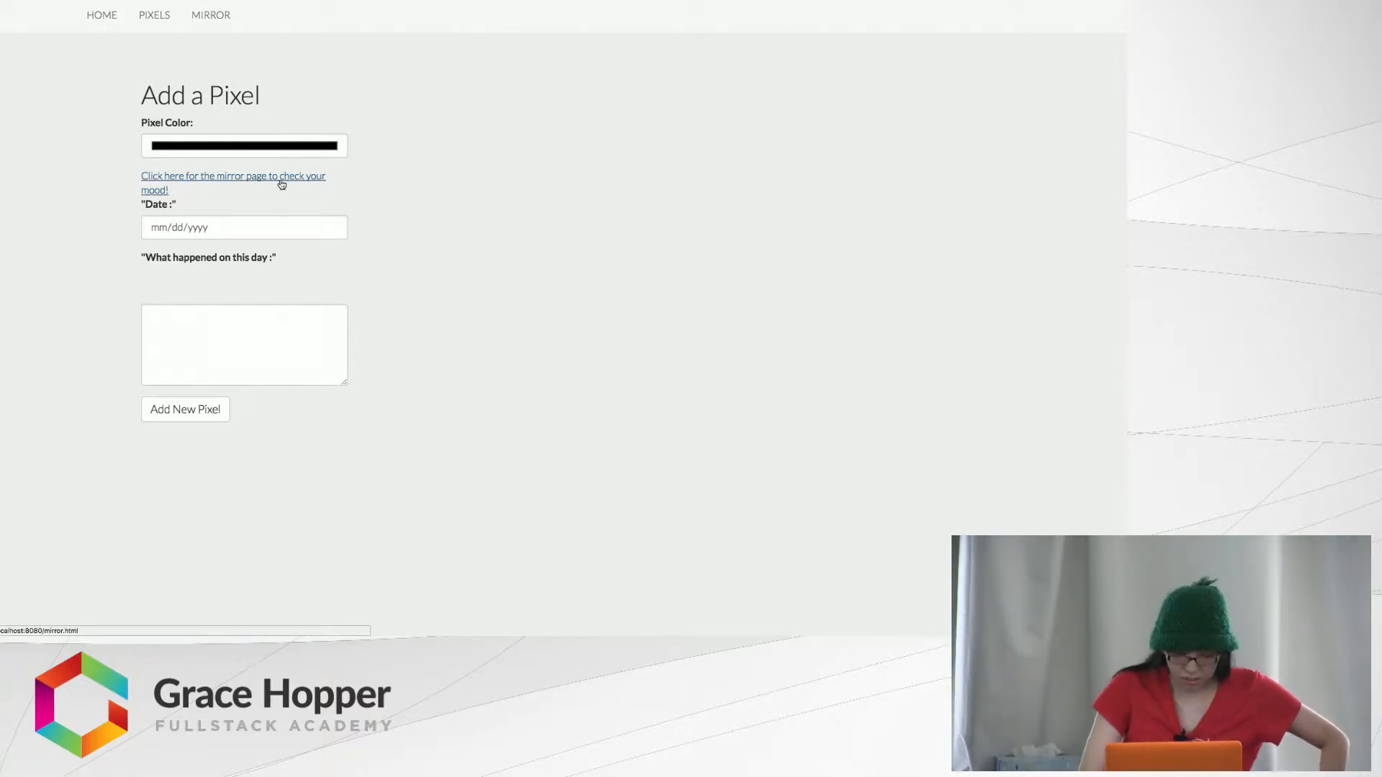
click(234, 176)
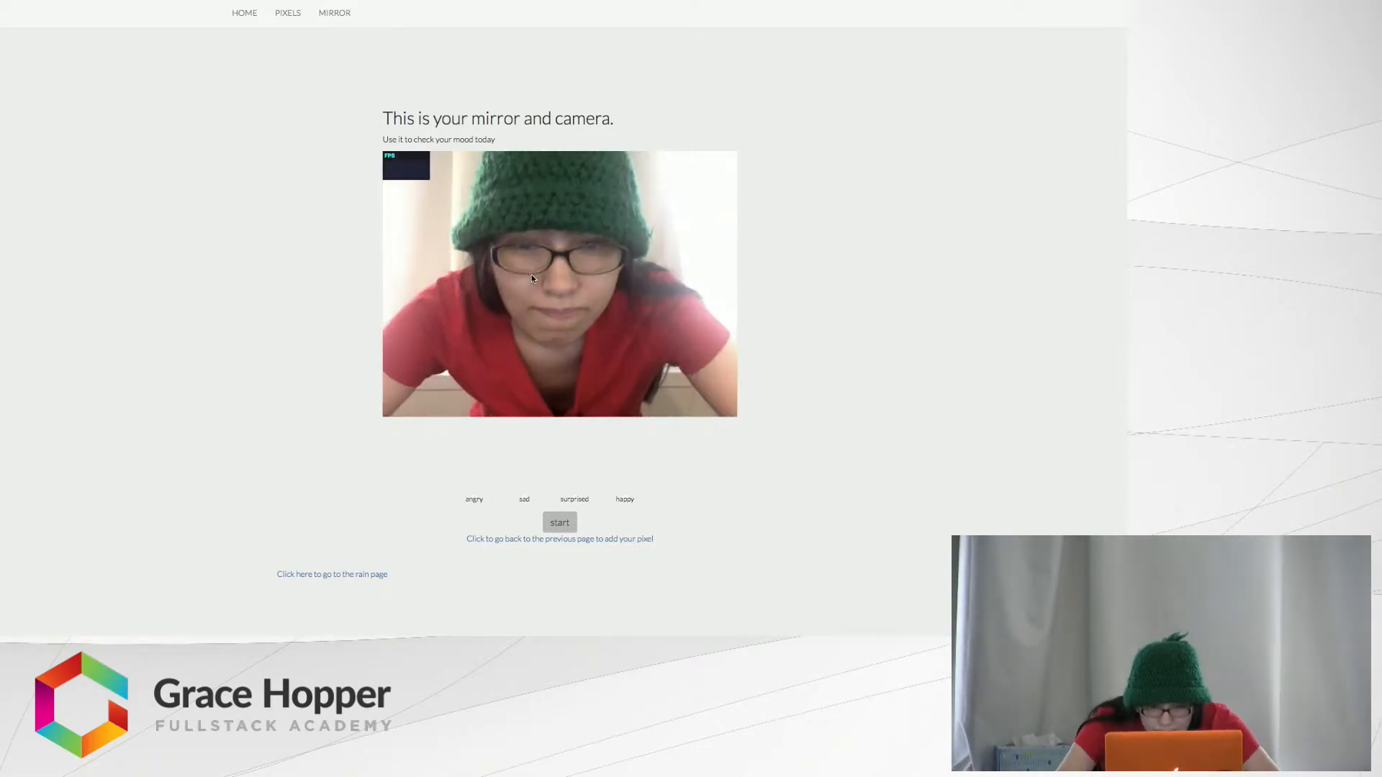
click(558, 521)
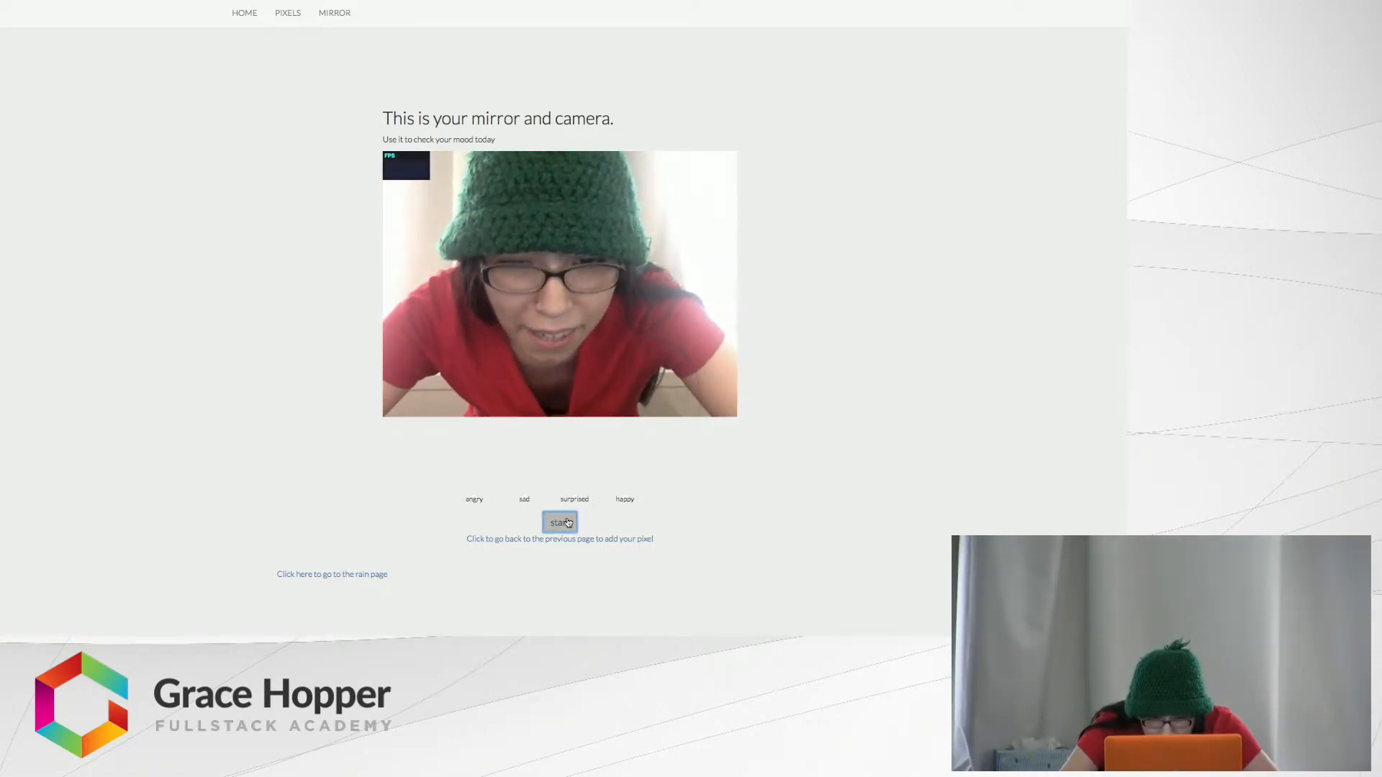
click(560, 521)
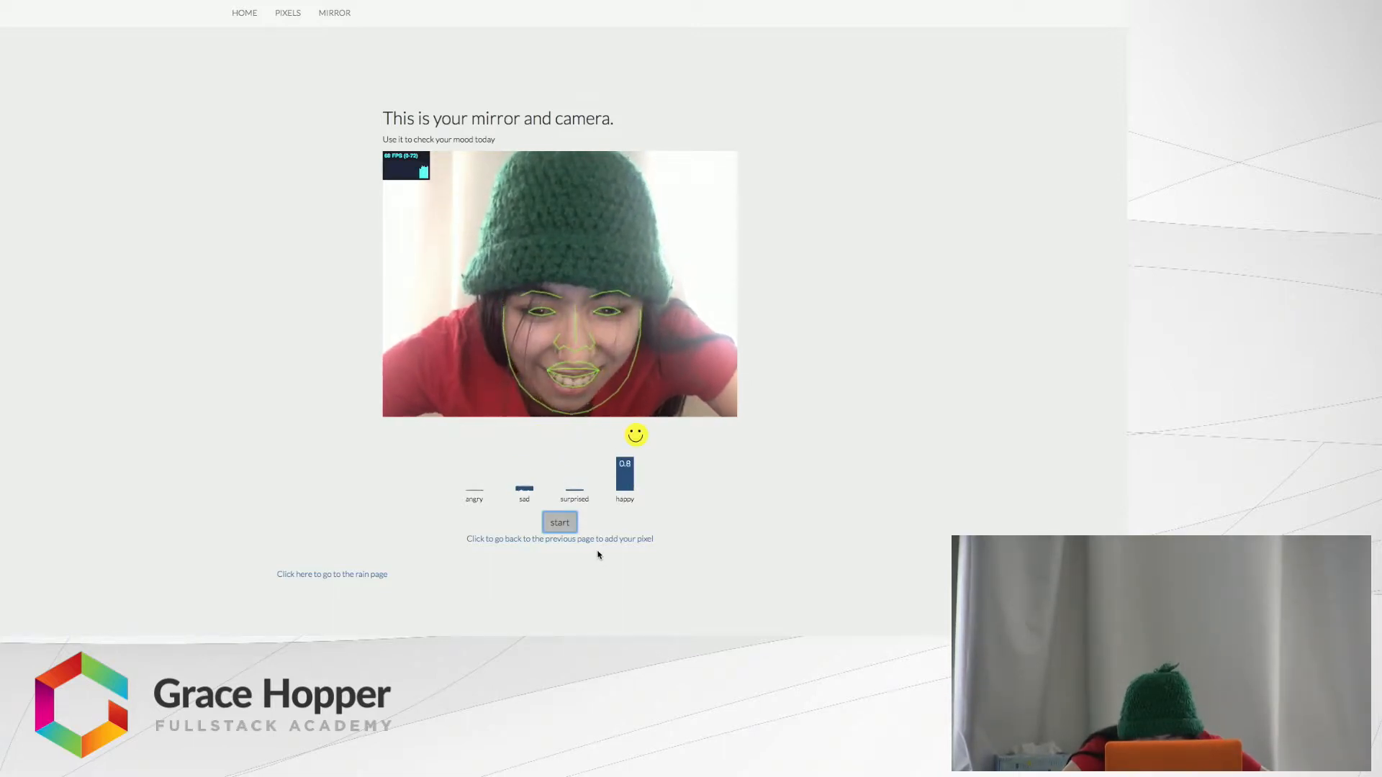
click(559, 538)
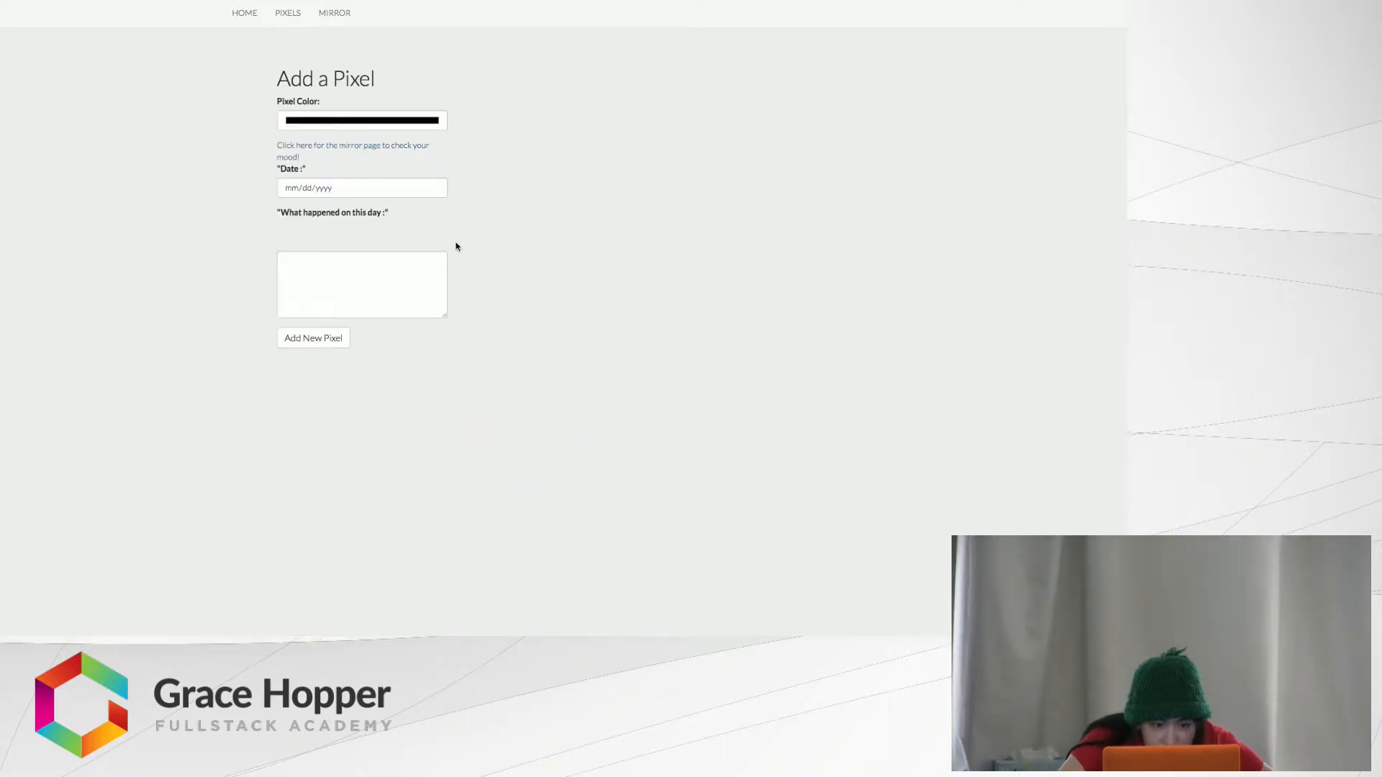
Give the new pixel a coral-red colour and the date 06/19/2017
click(361, 119)
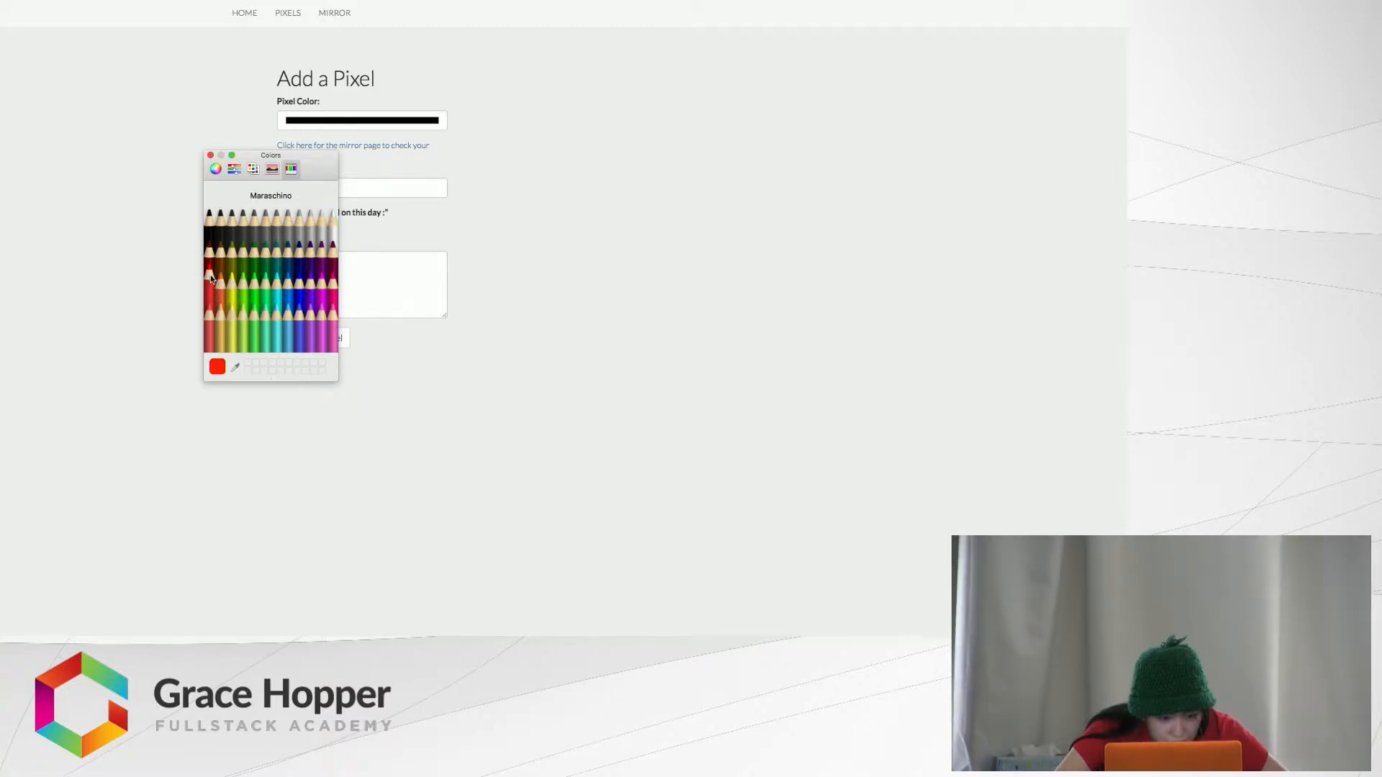
mouse_move(211, 304)
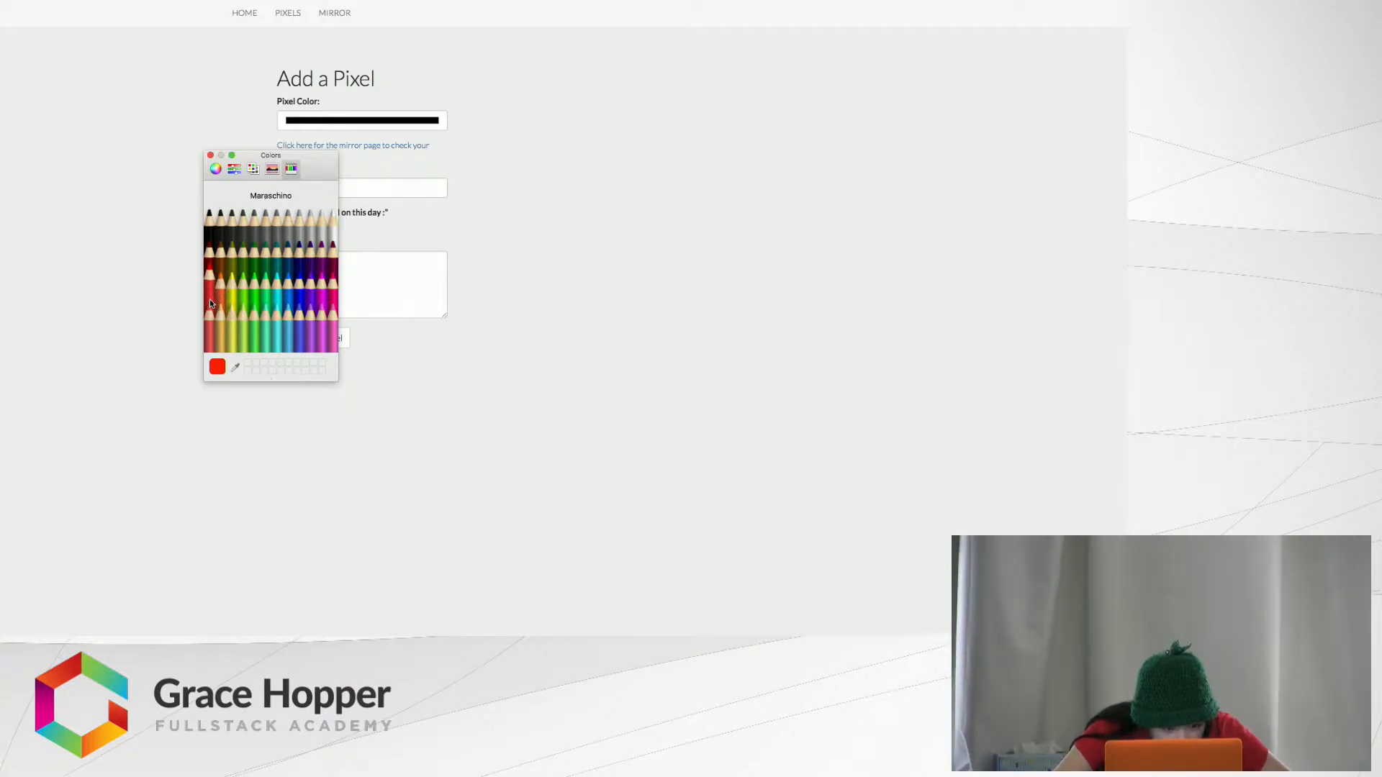
click(216, 295)
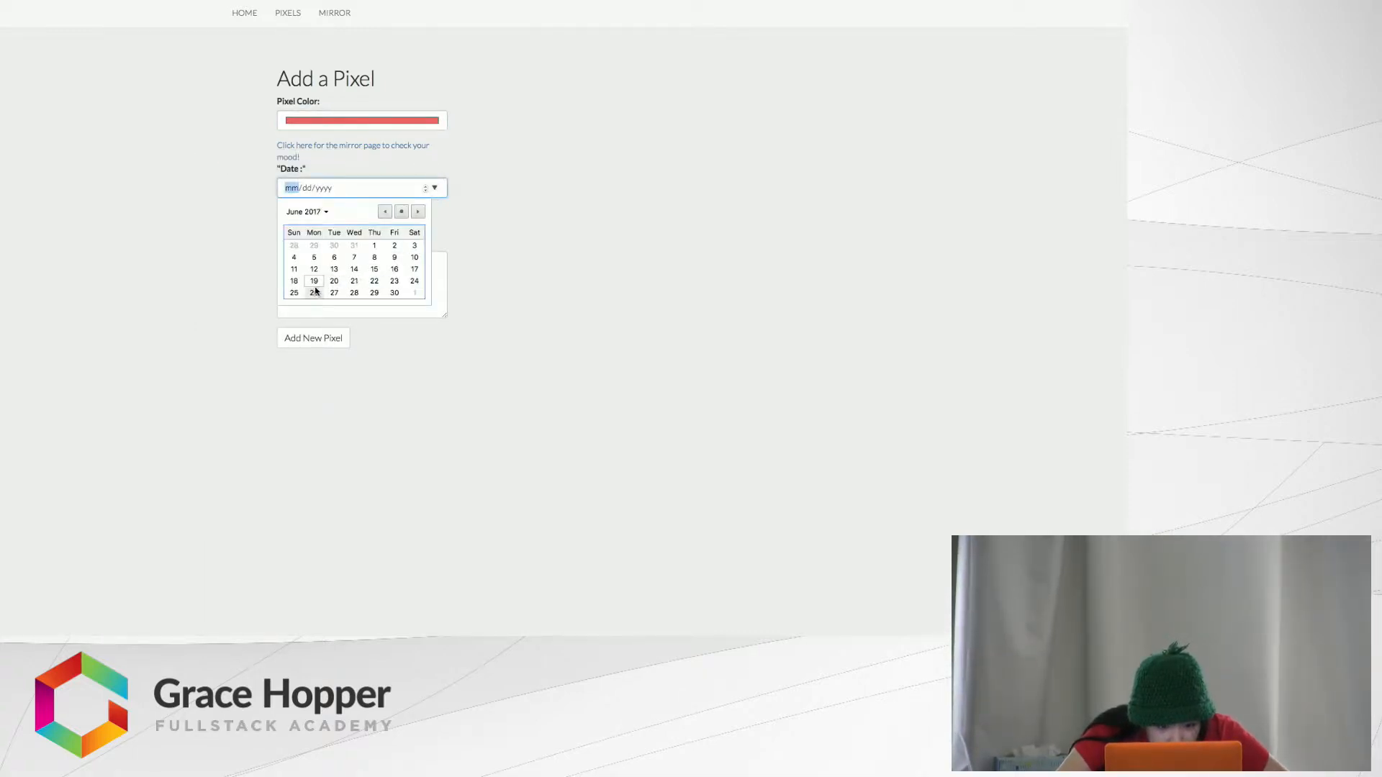
click(314, 281)
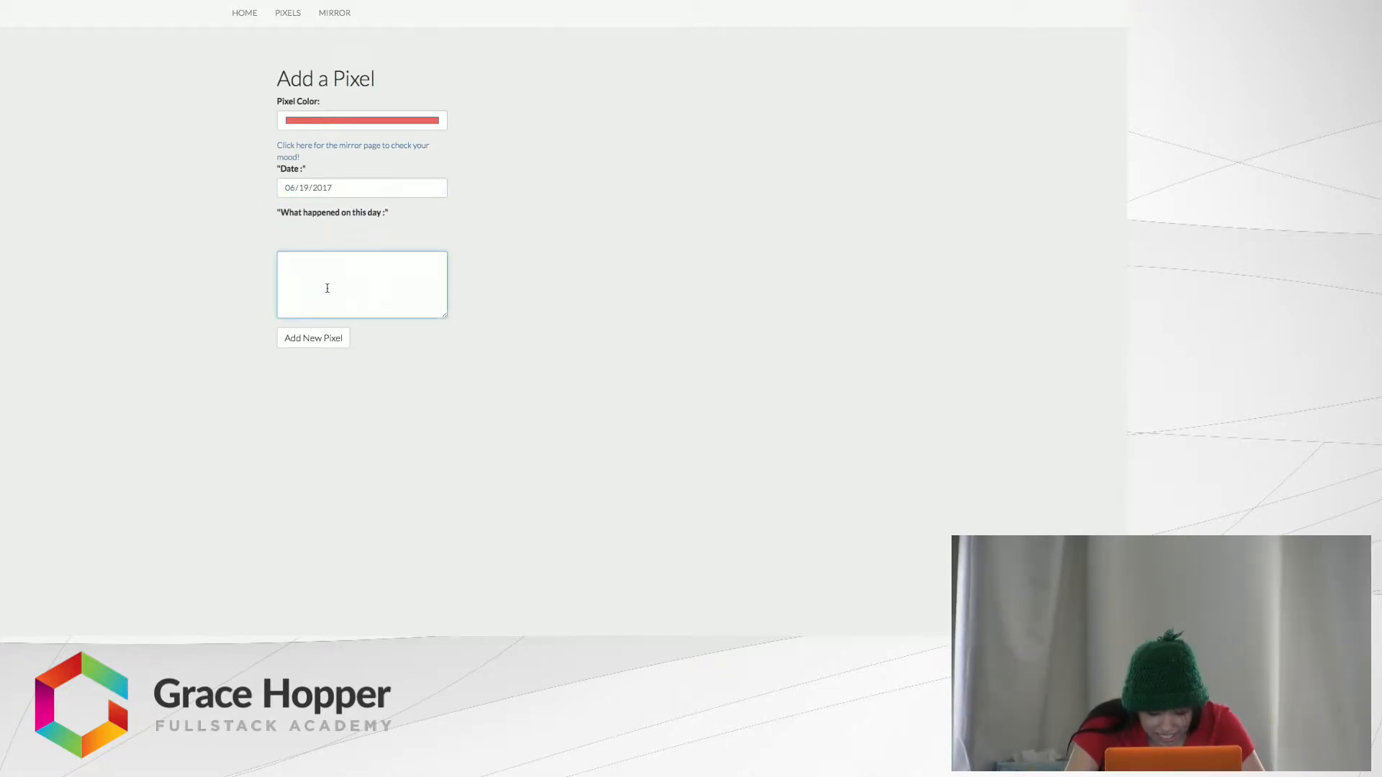
Write the diary entry 'I became sriracha today!!! I'm happy' and submit the pixel
text(I became a sric)
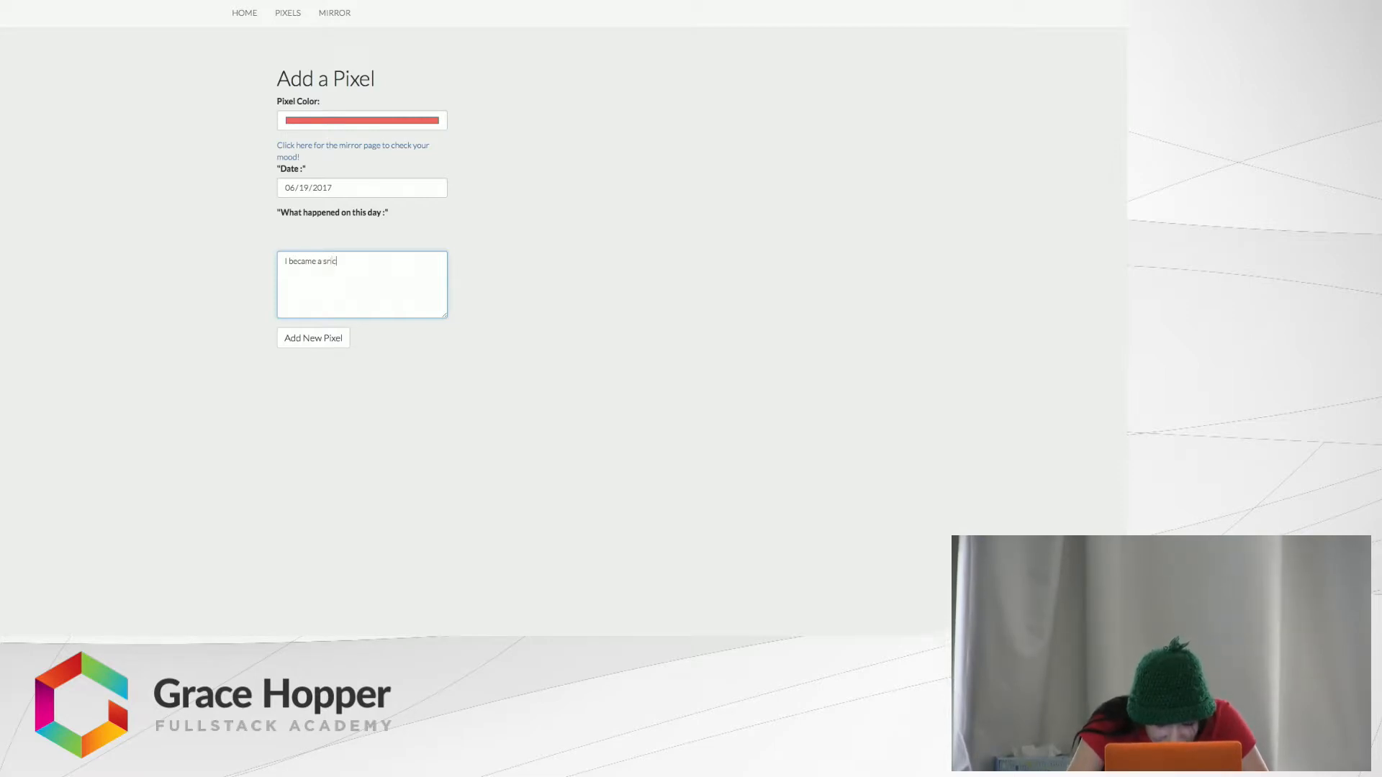
text(racha)
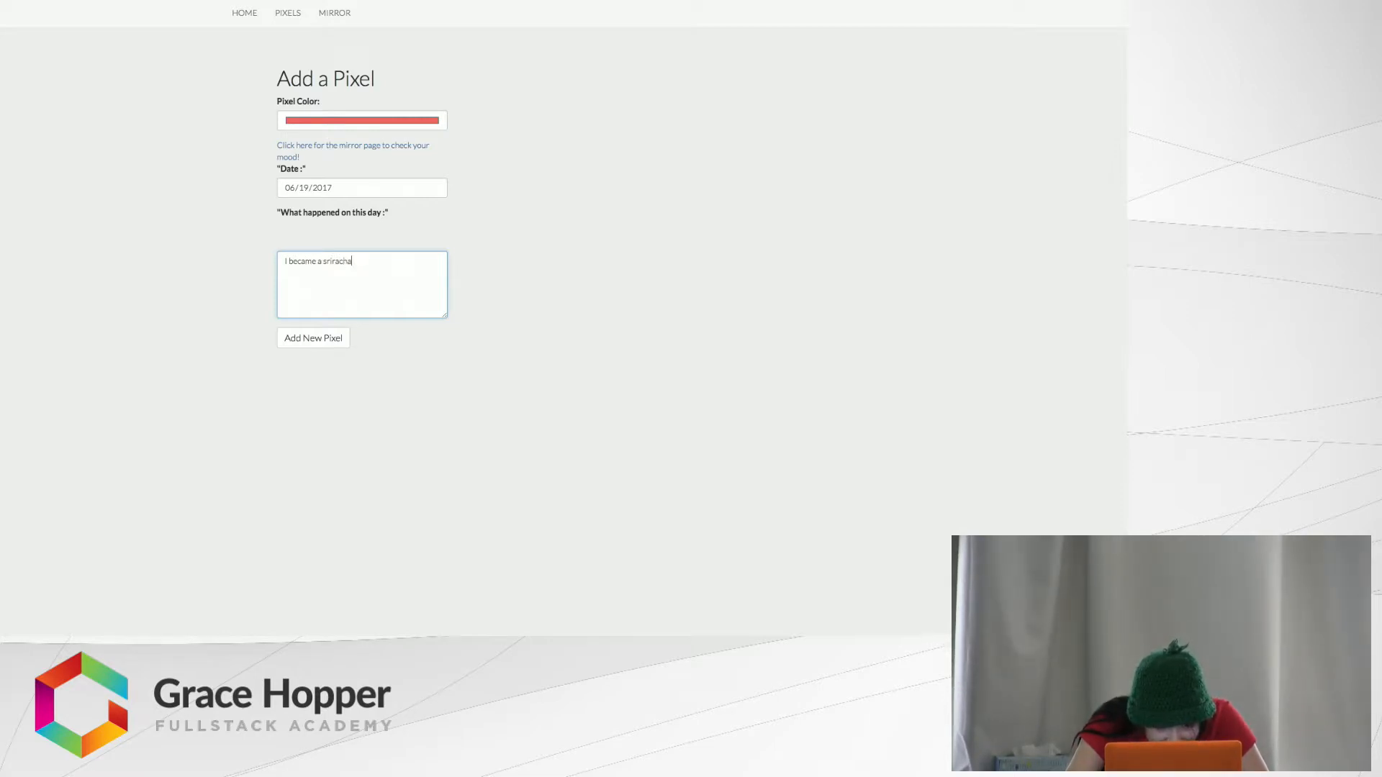
text(today!!! so)
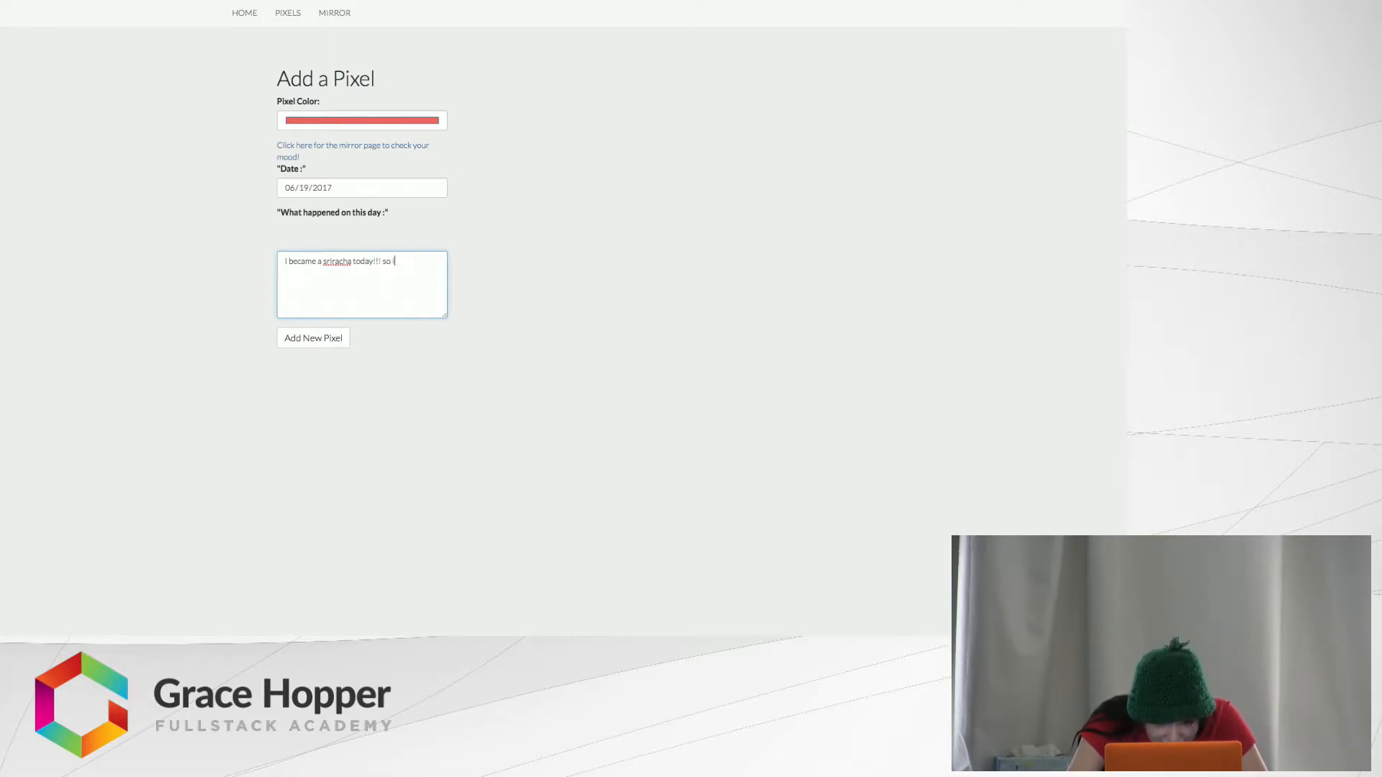
text(I'm happy)
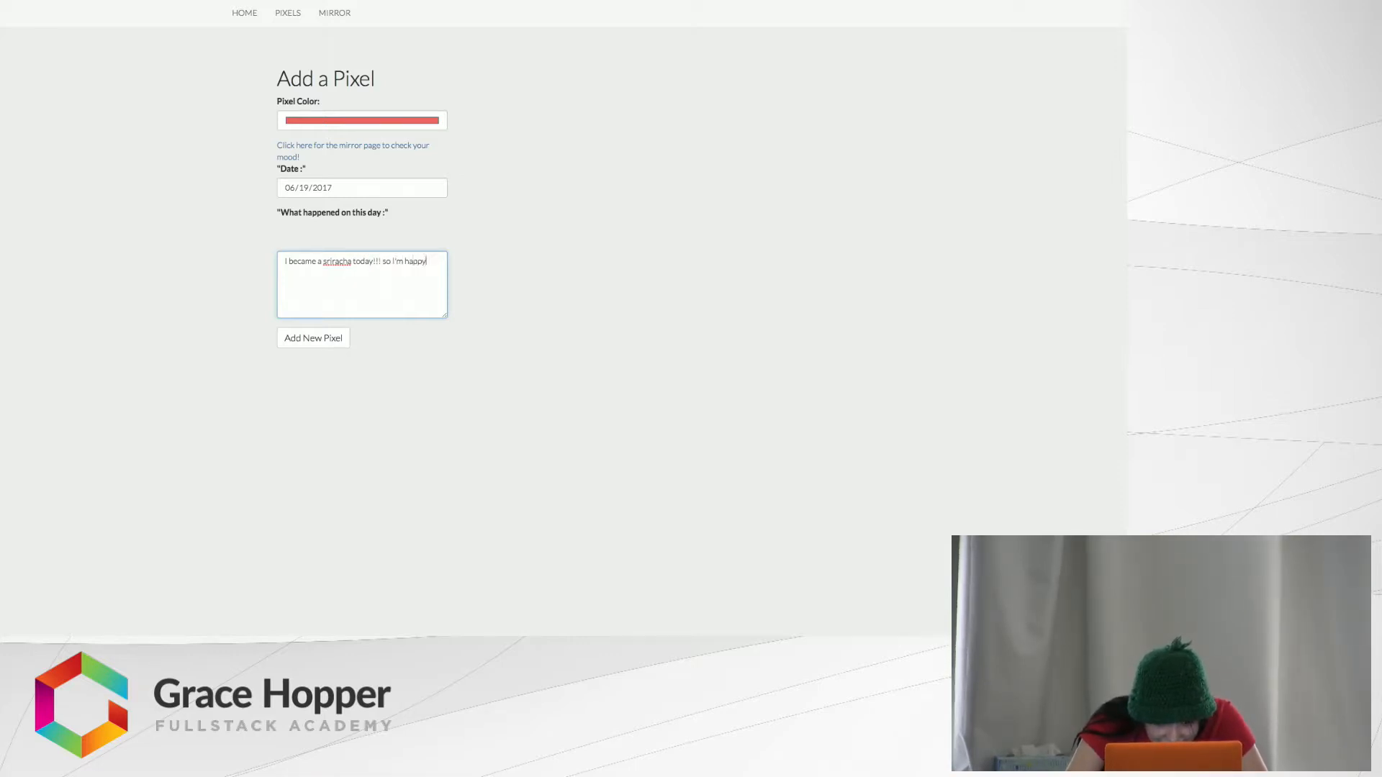
click(312, 336)
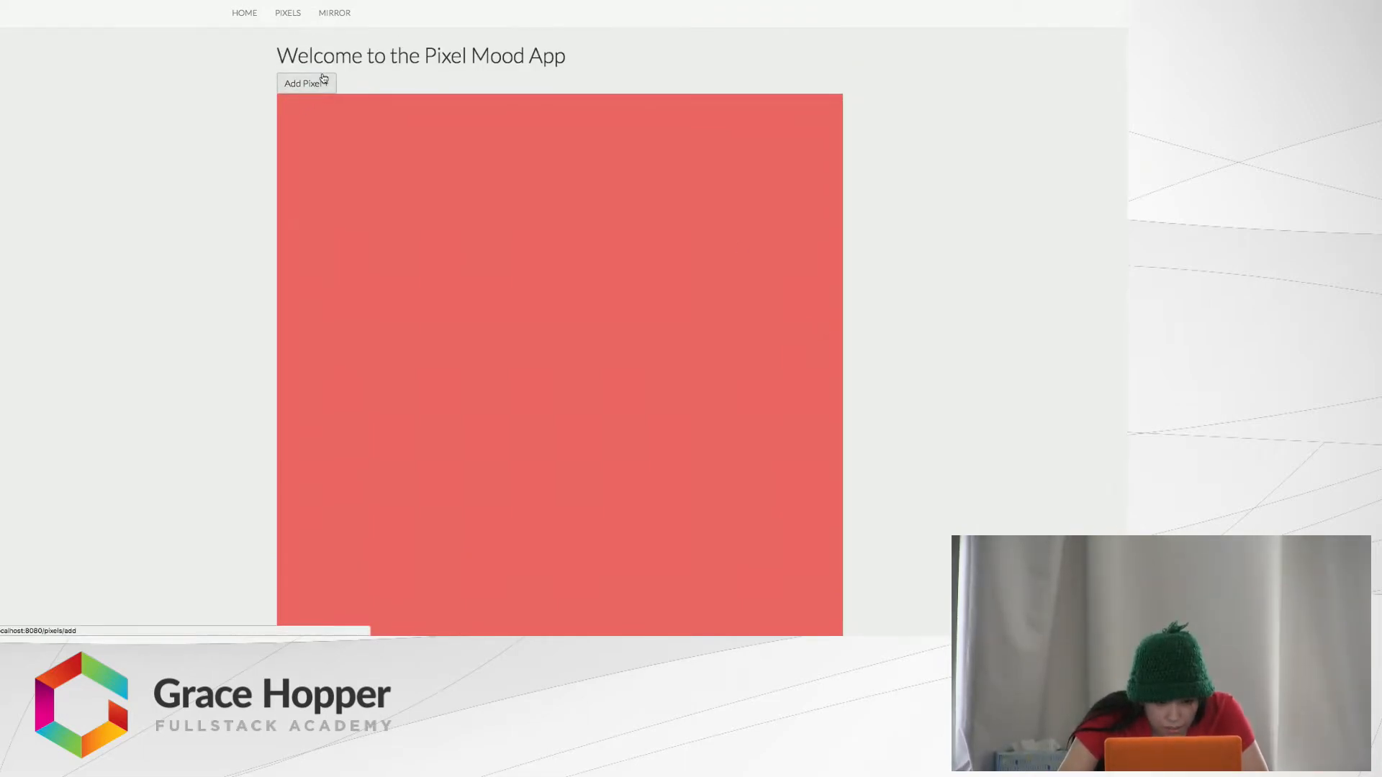
Start a new pixel with a dark purple colour dated June 20, 2017
click(305, 84)
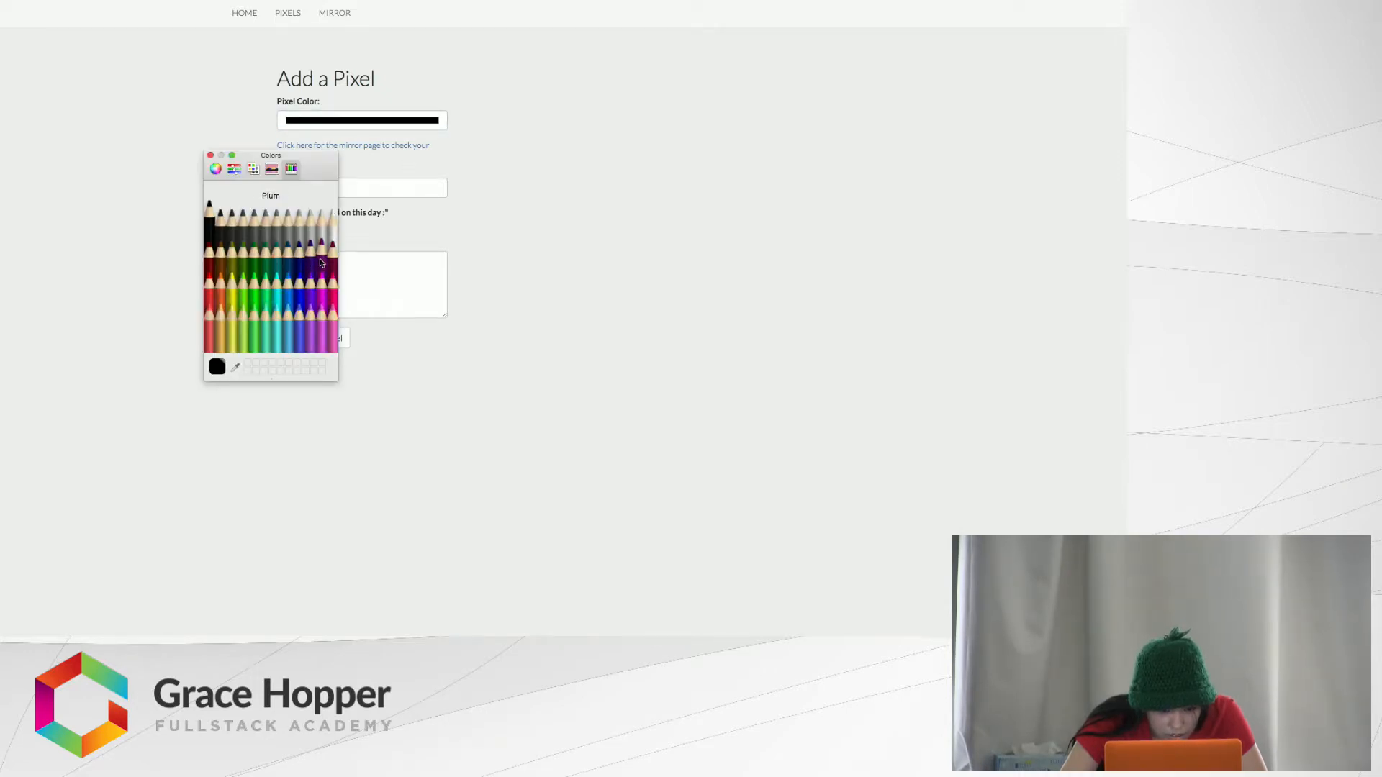
click(312, 246)
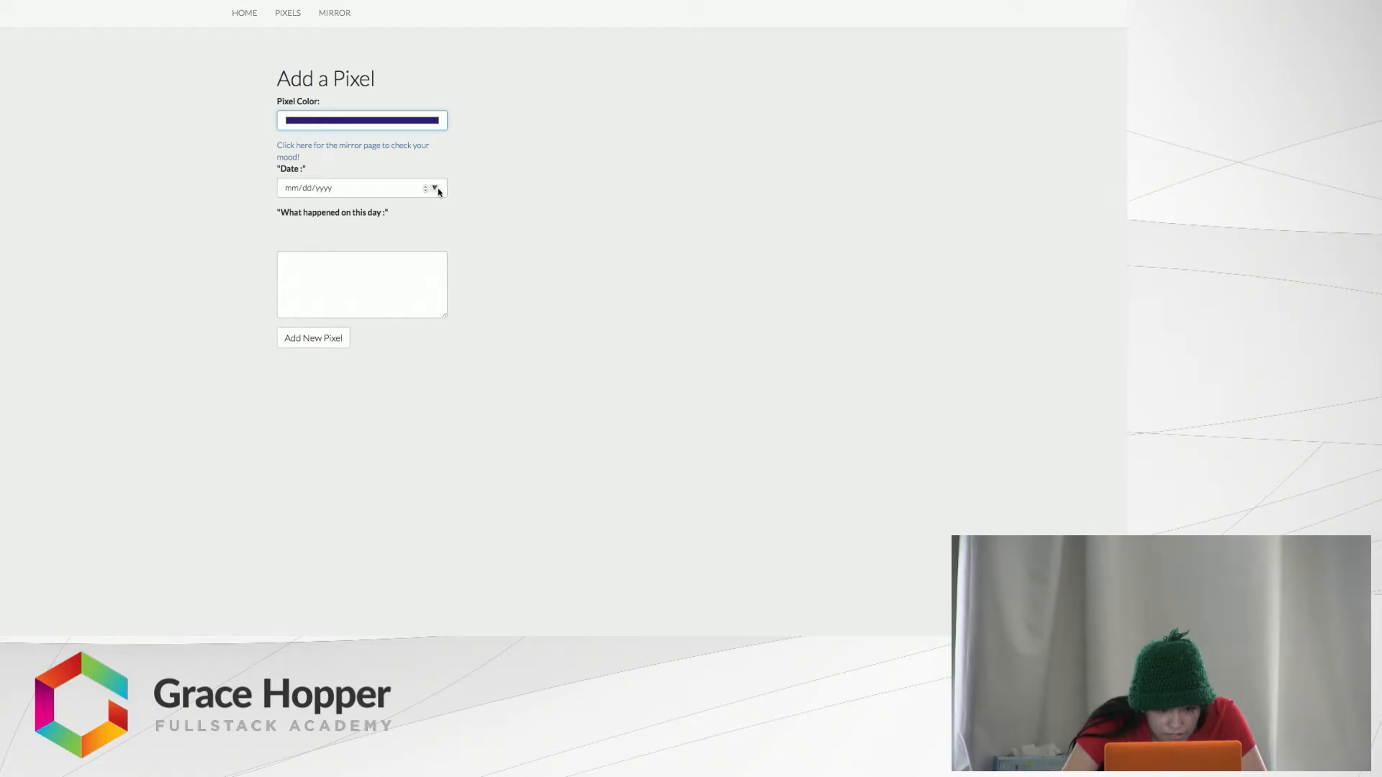
click(433, 187)
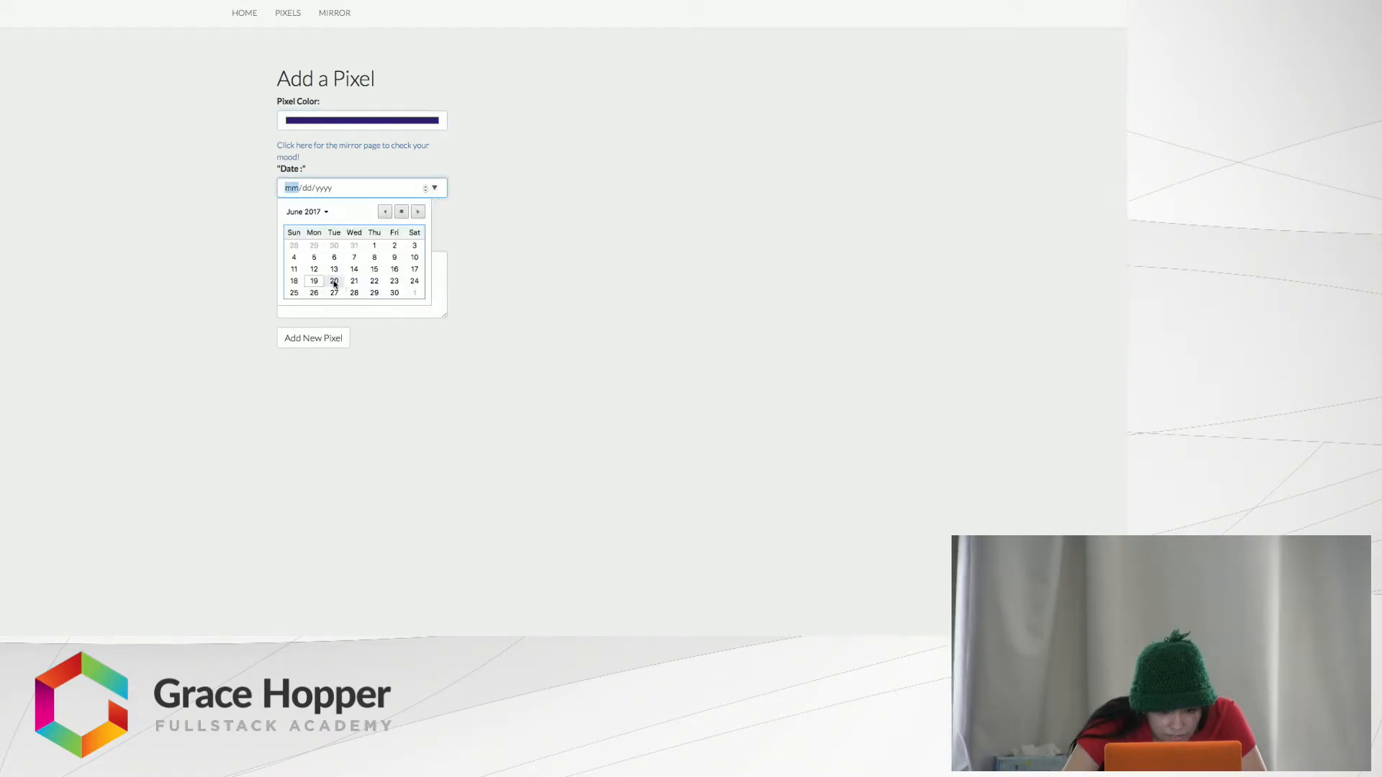
click(332, 281)
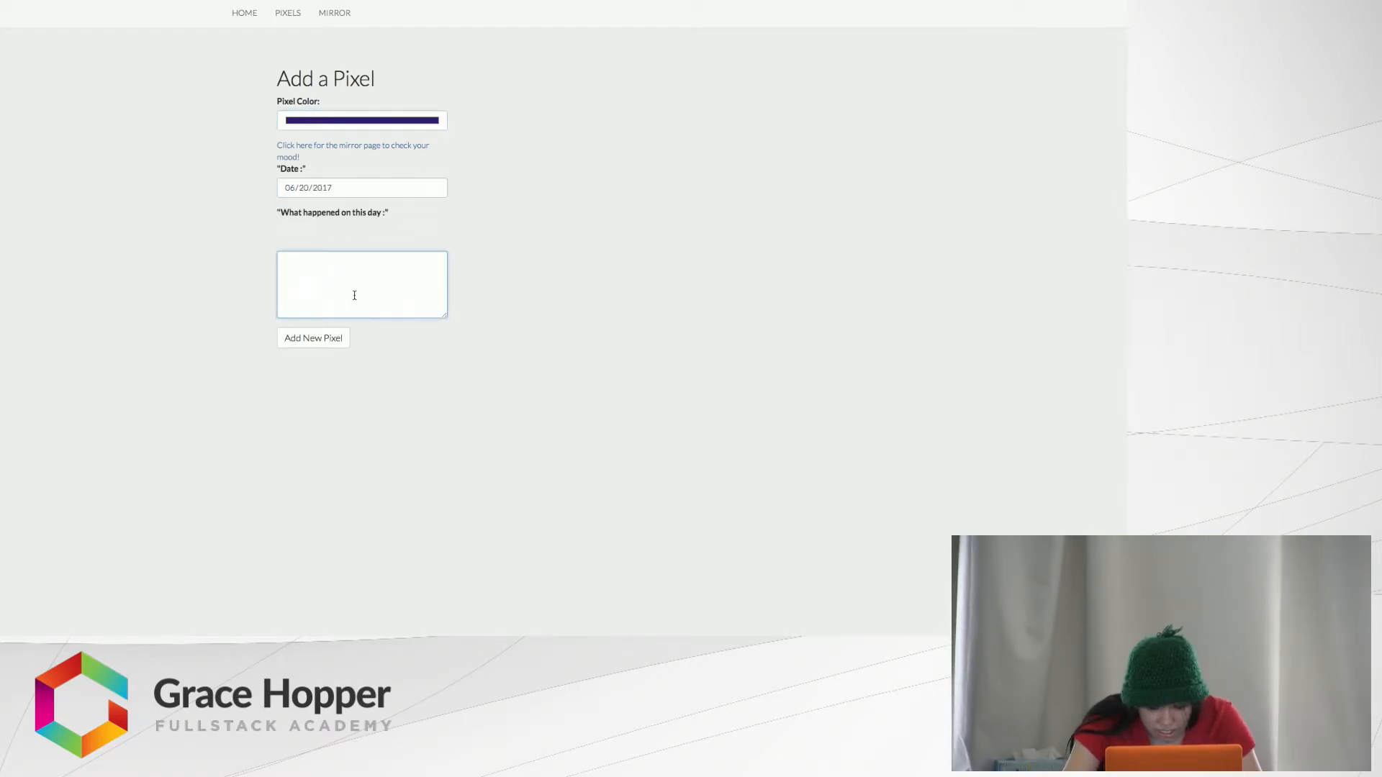
Write the entry saying the sriracha status expired and submit the pixel
text(1)
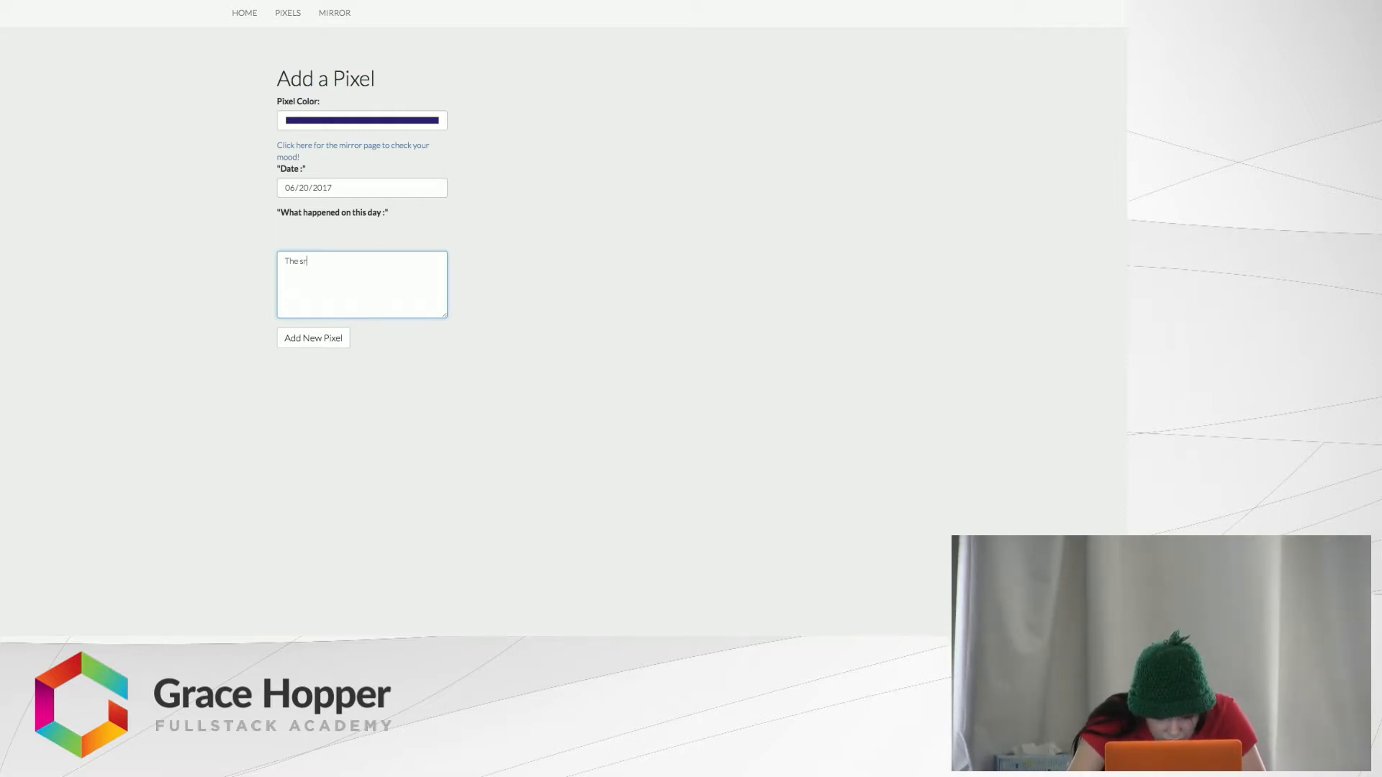
text(iracha)
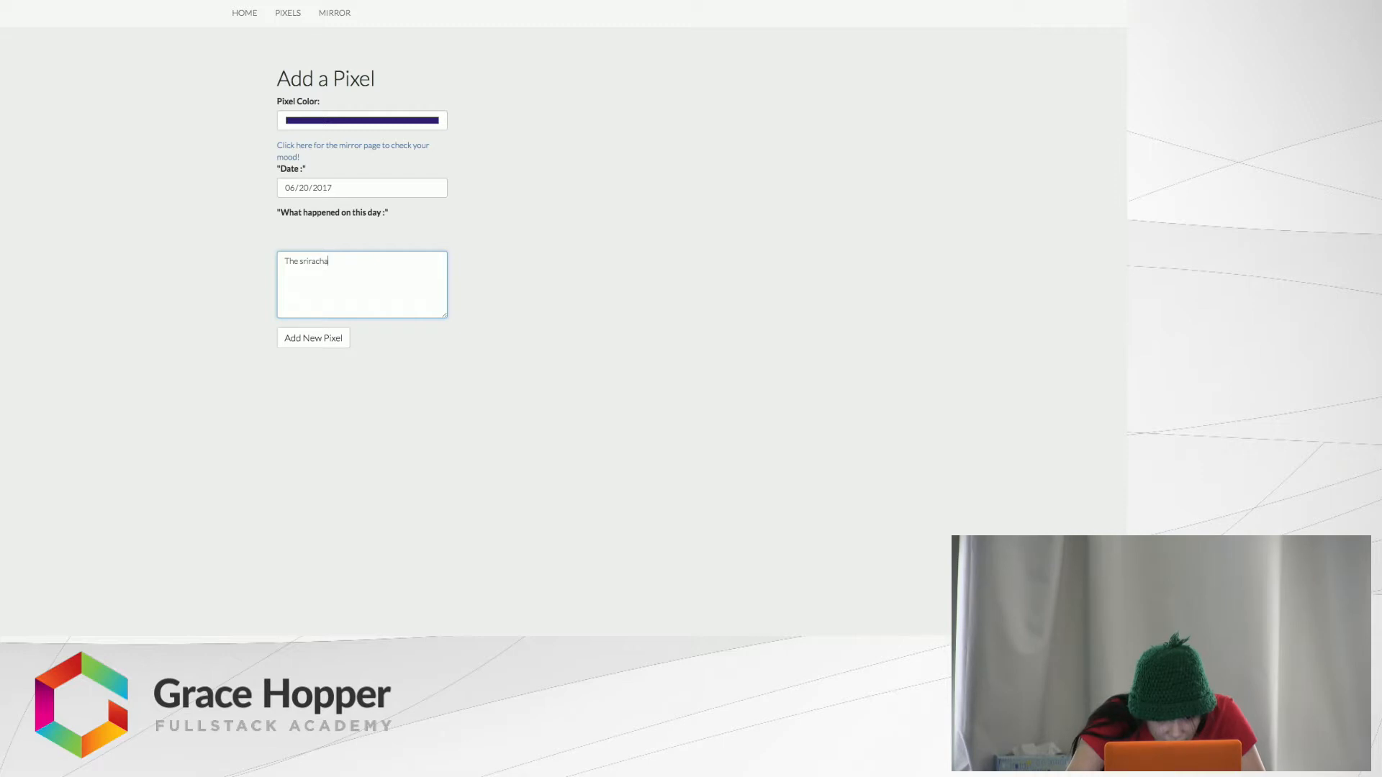
text(status e)
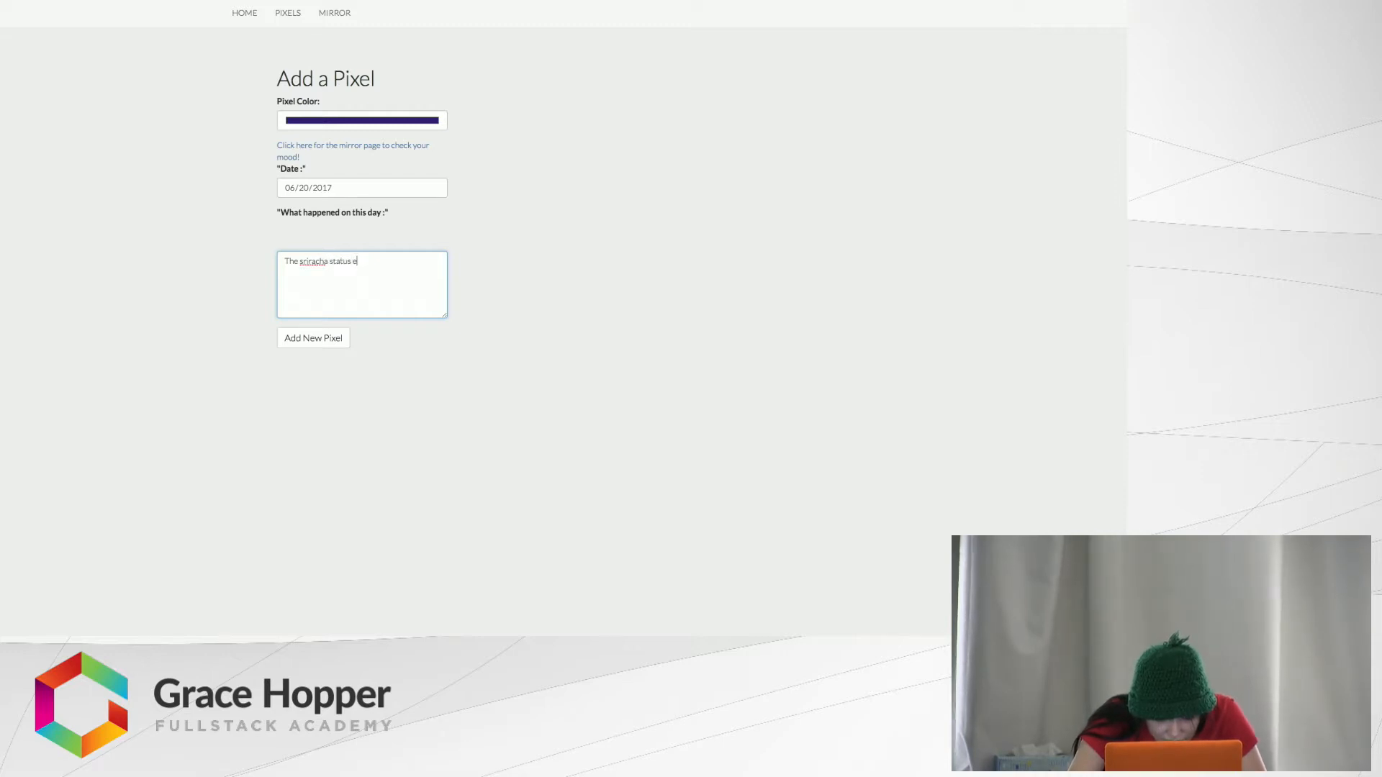
text(xpired)
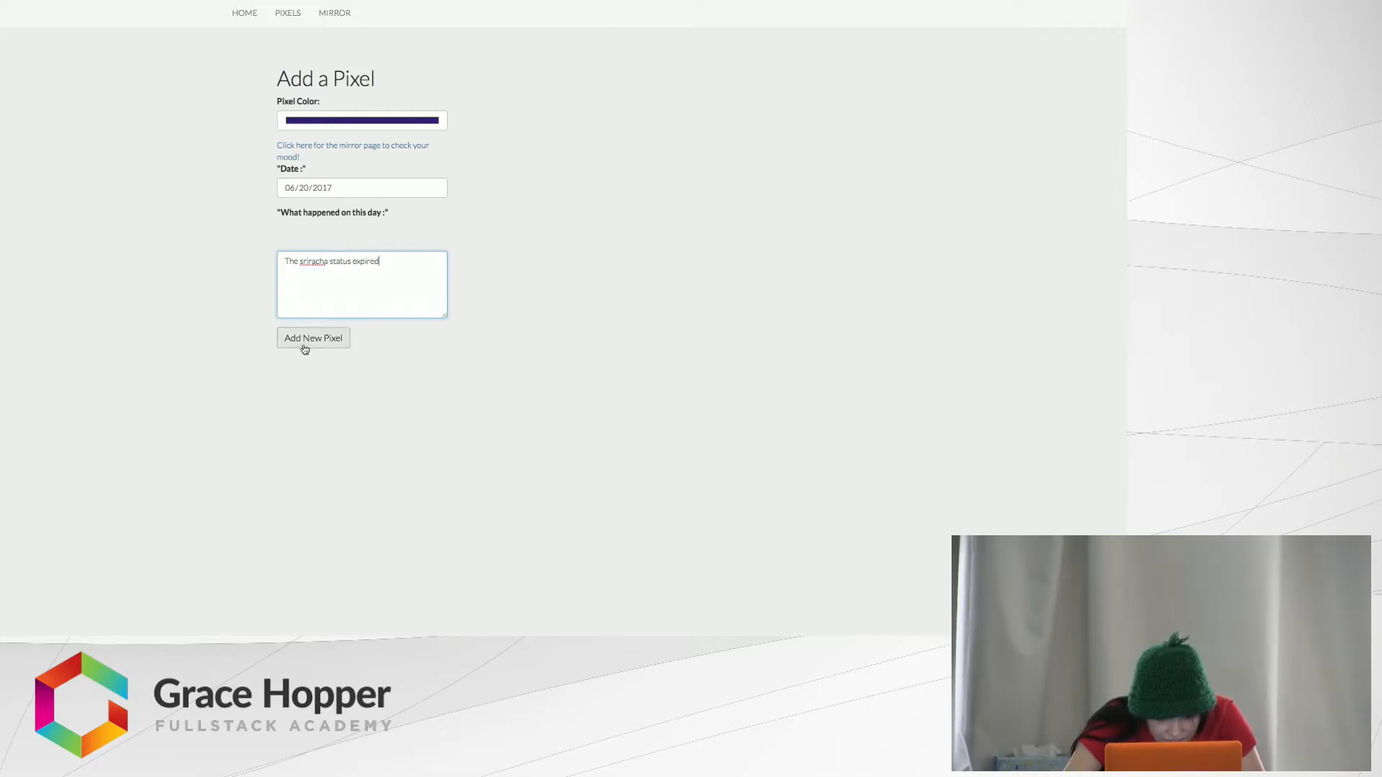
click(312, 337)
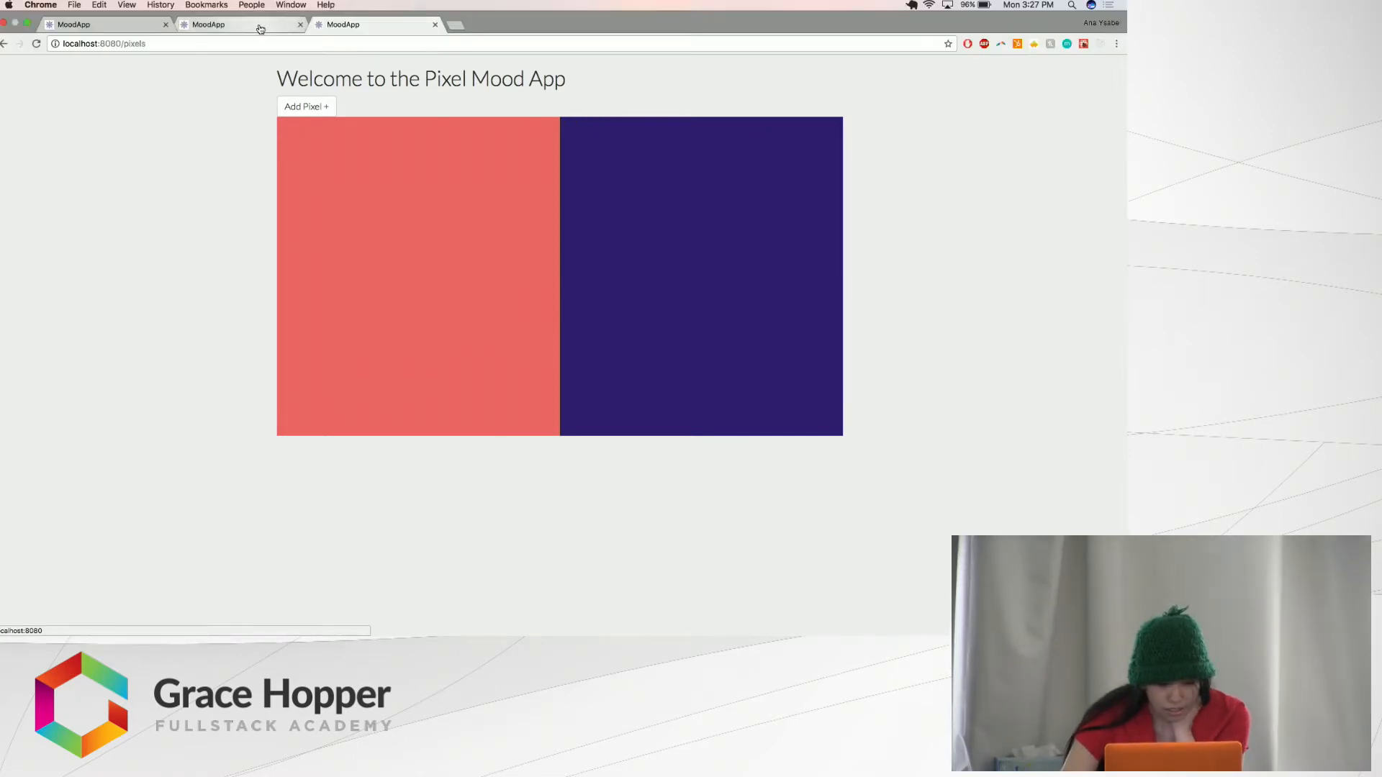
mouse_move(237, 24)
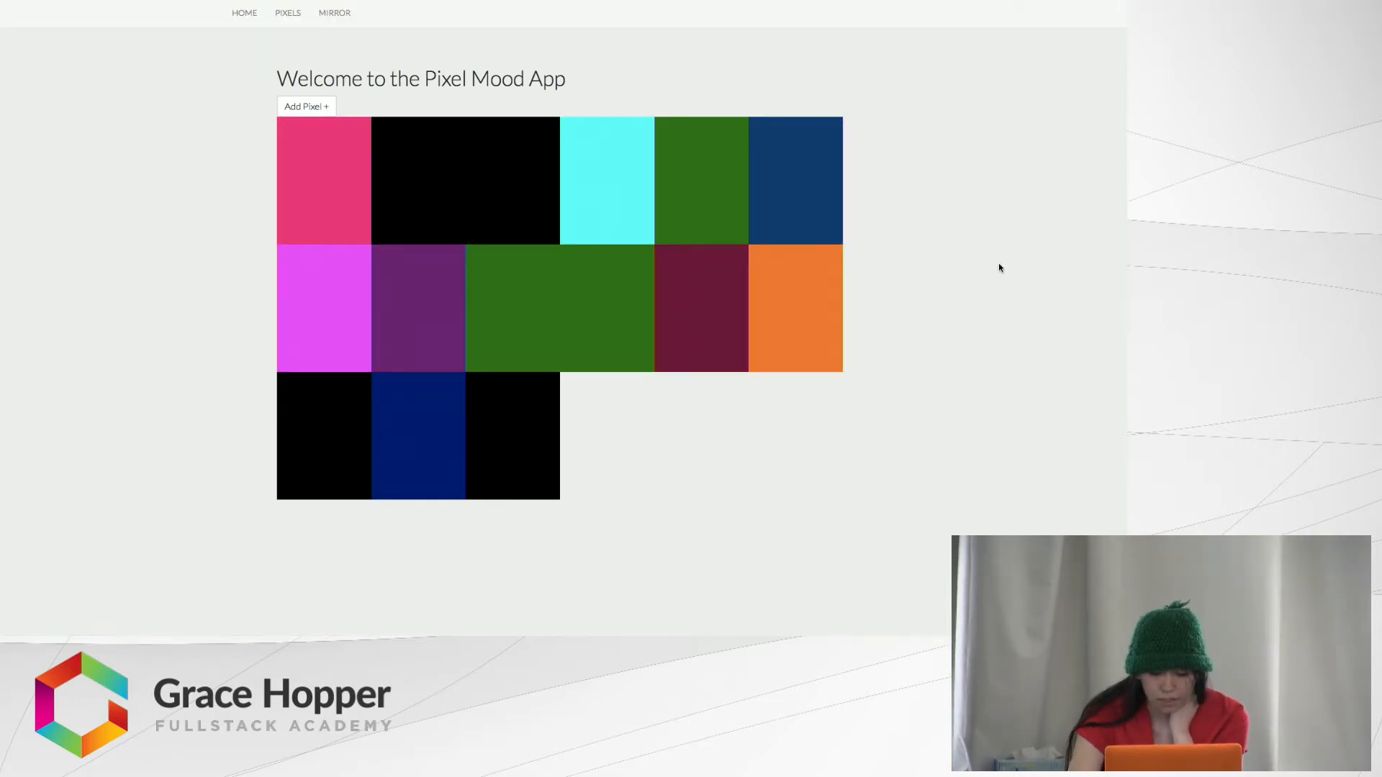
mouse_move(943, 250)
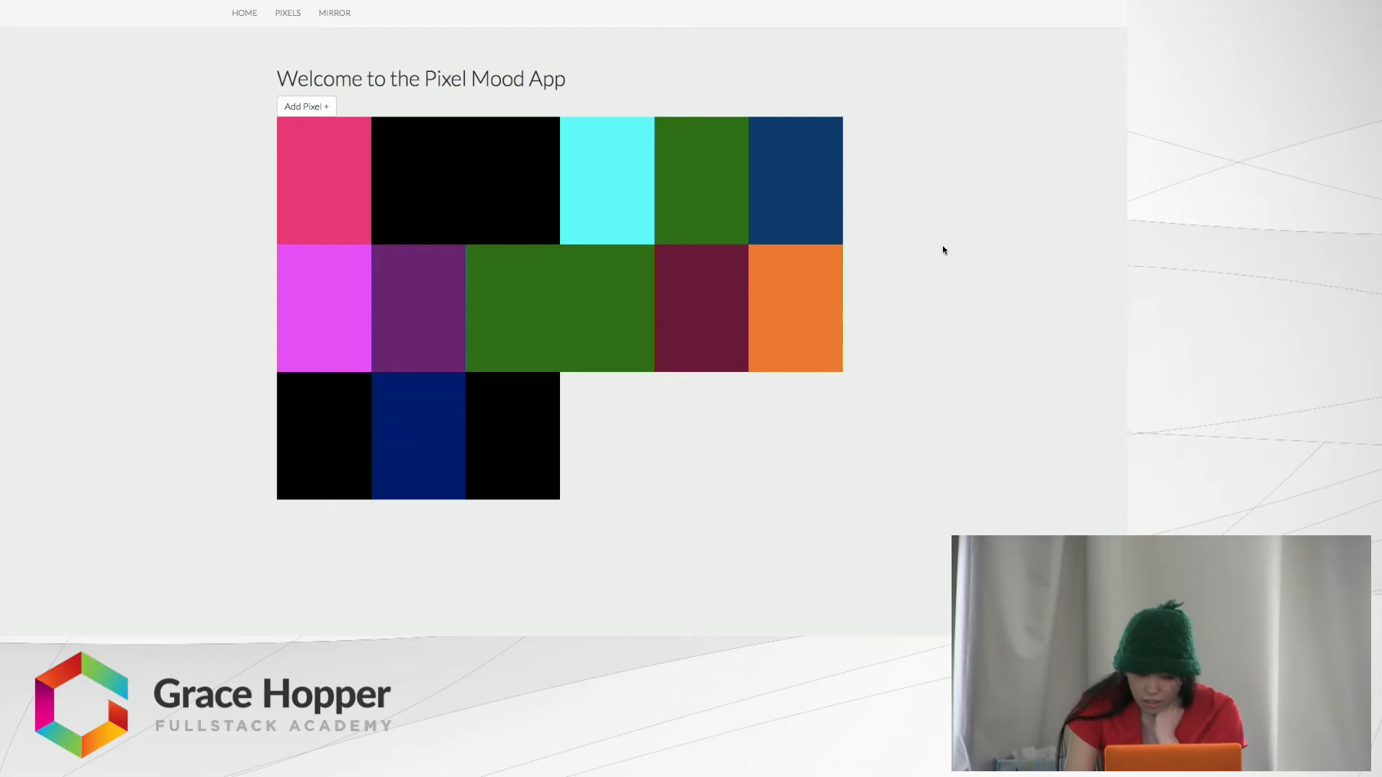
mouse_move(639, 191)
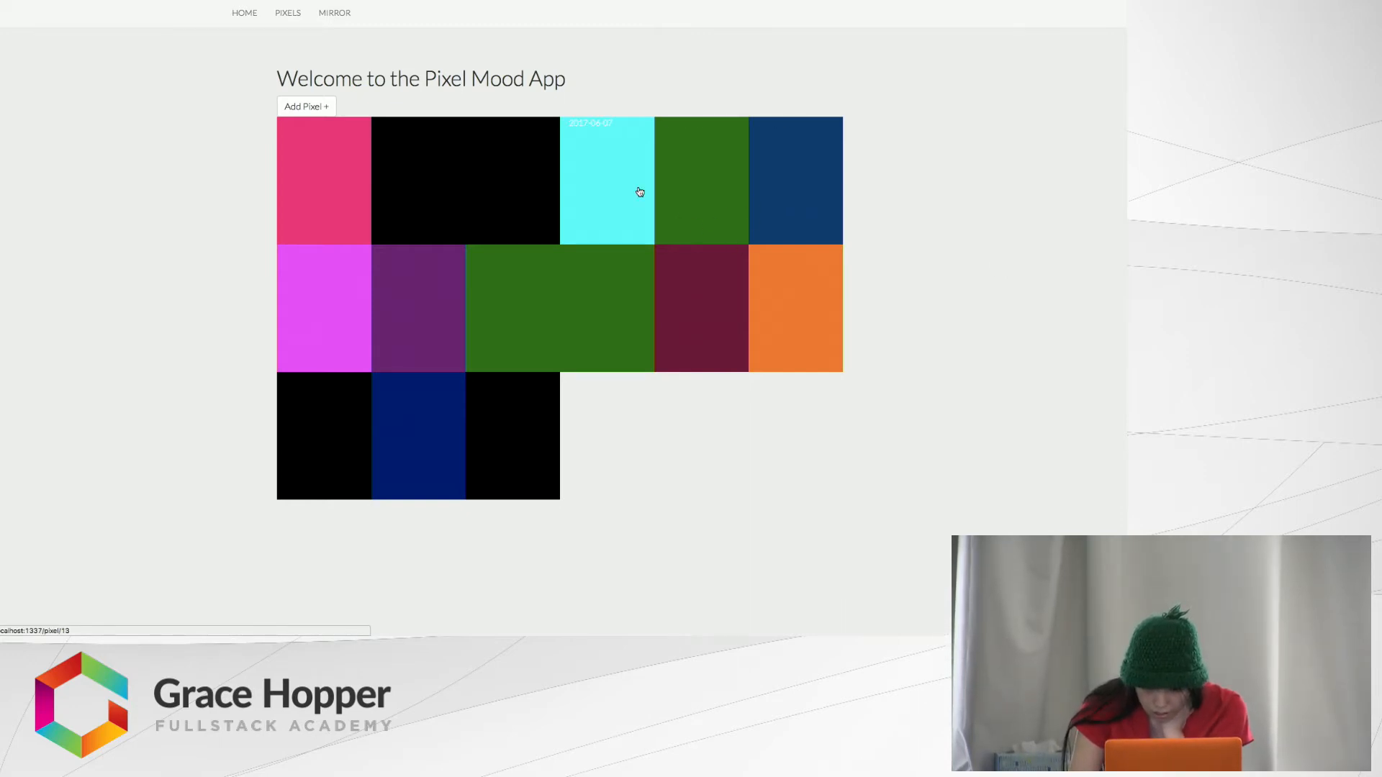
mouse_move(872, 178)
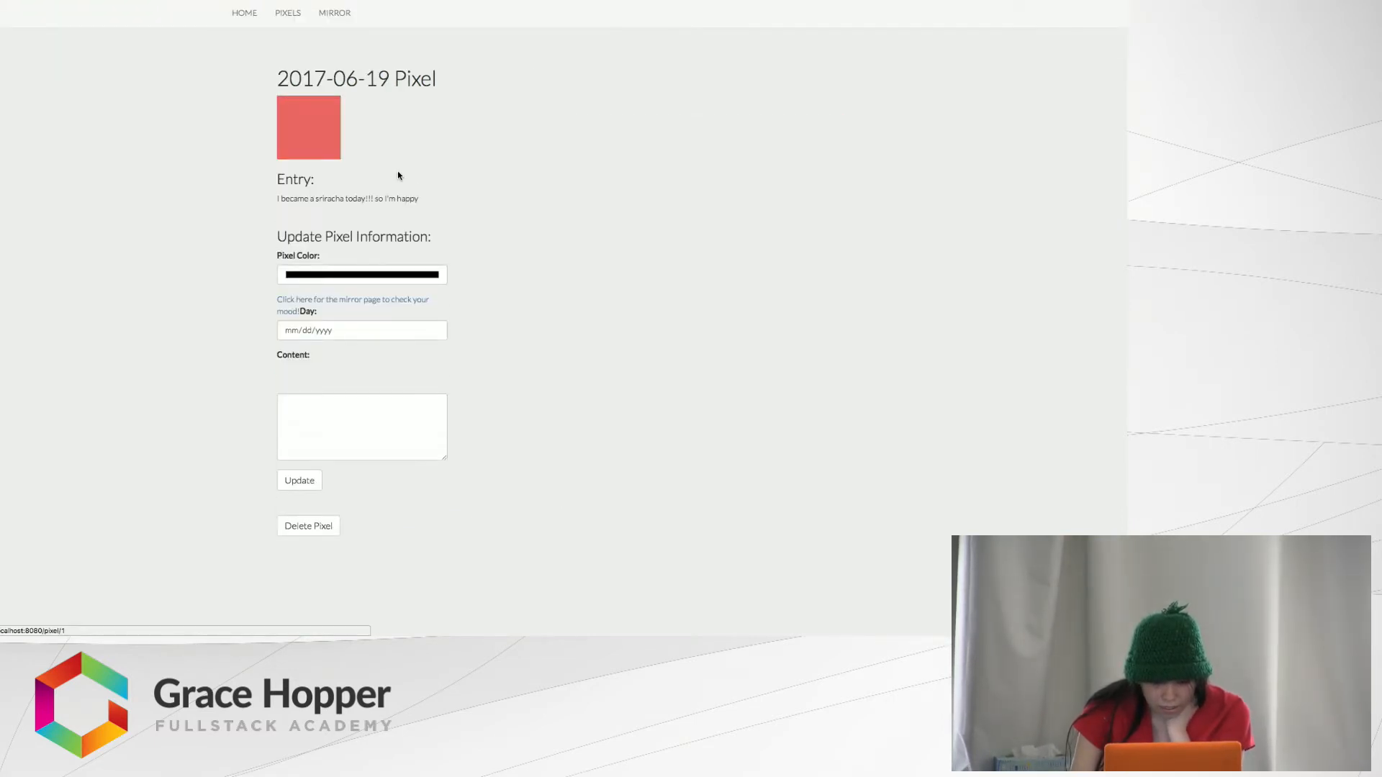
mouse_move(472, 219)
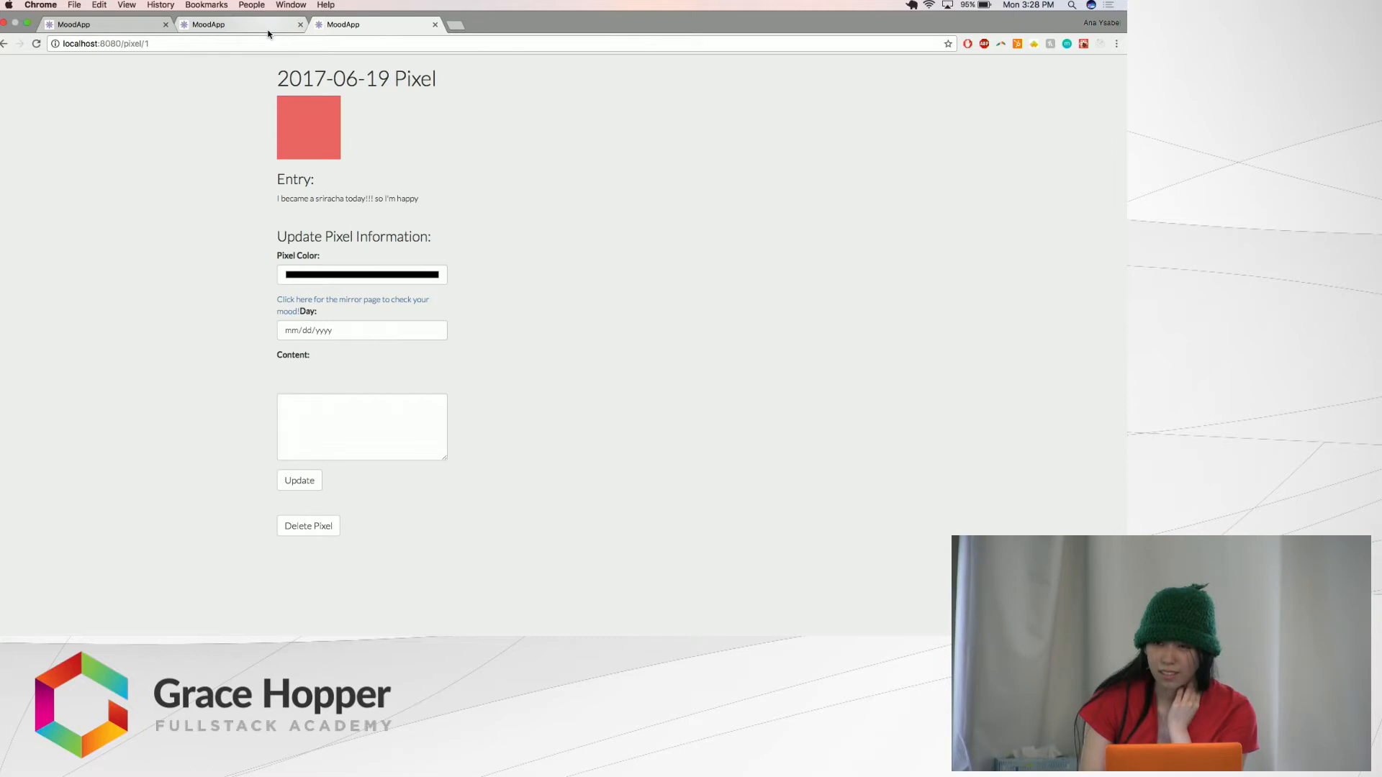
mouse_move(241, 25)
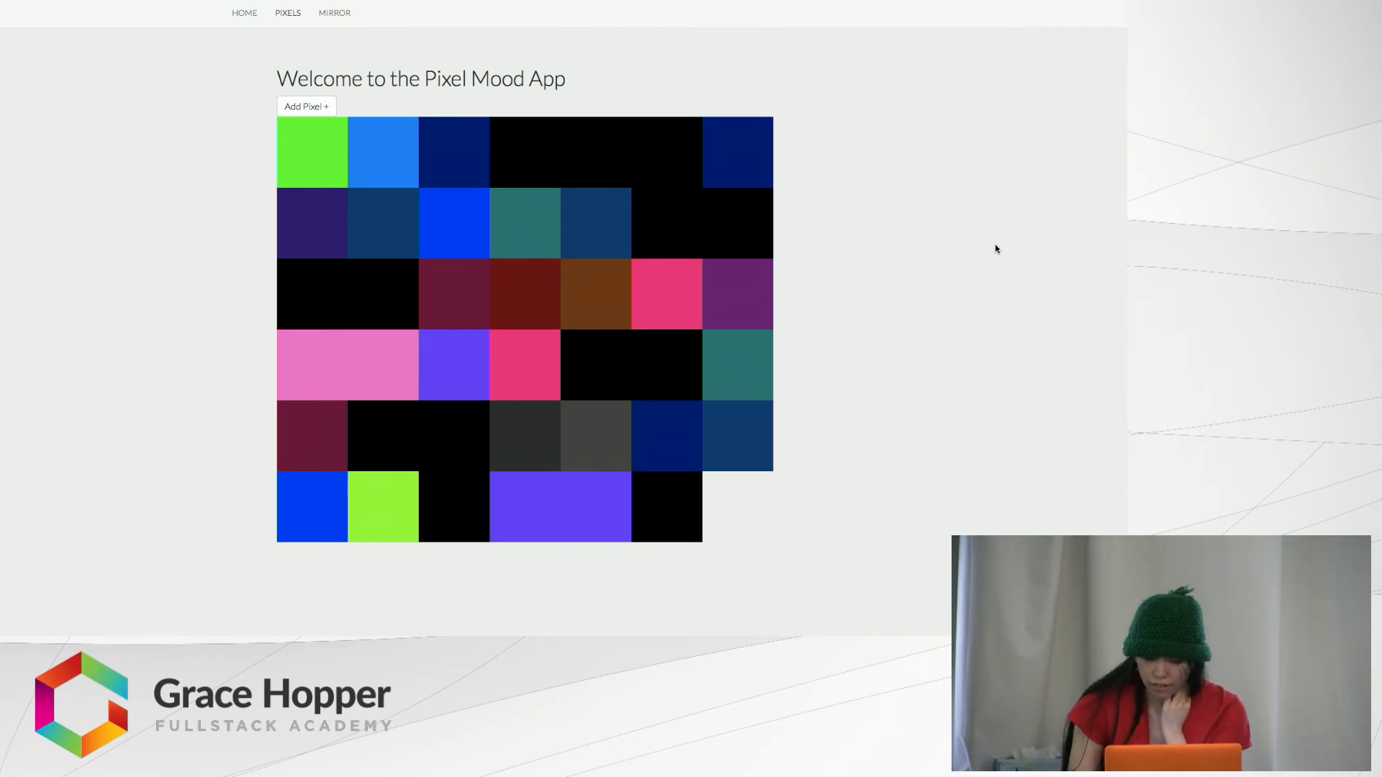
mouse_move(819, 128)
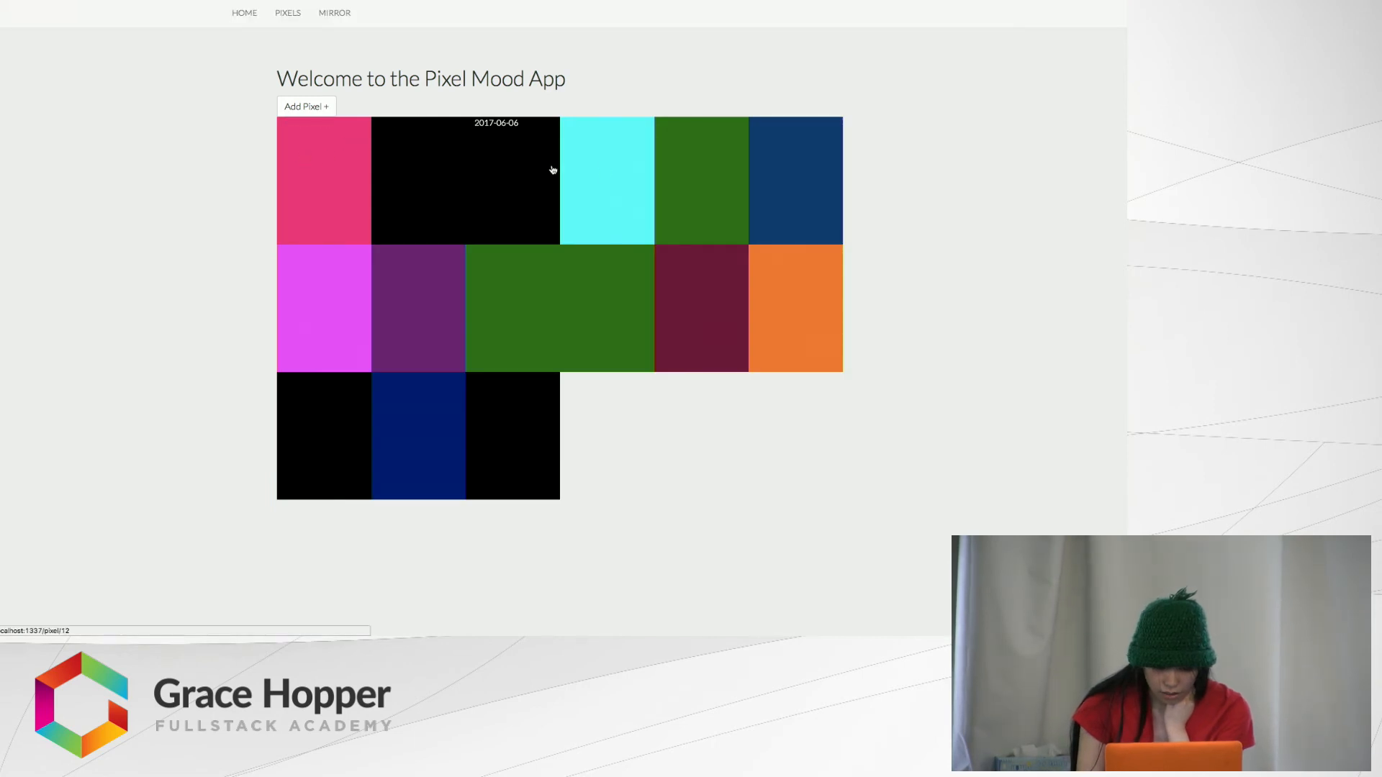
mouse_move(426, 304)
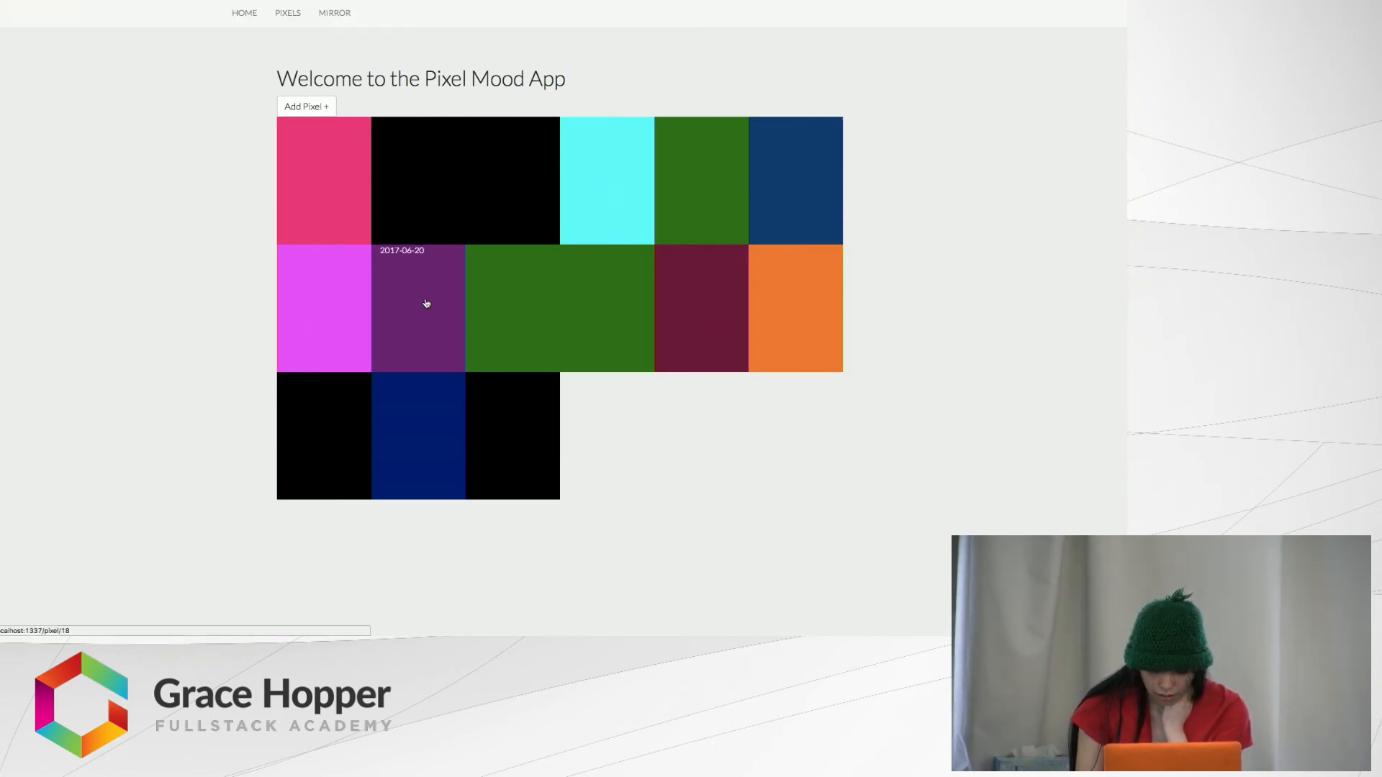
mouse_move(830, 367)
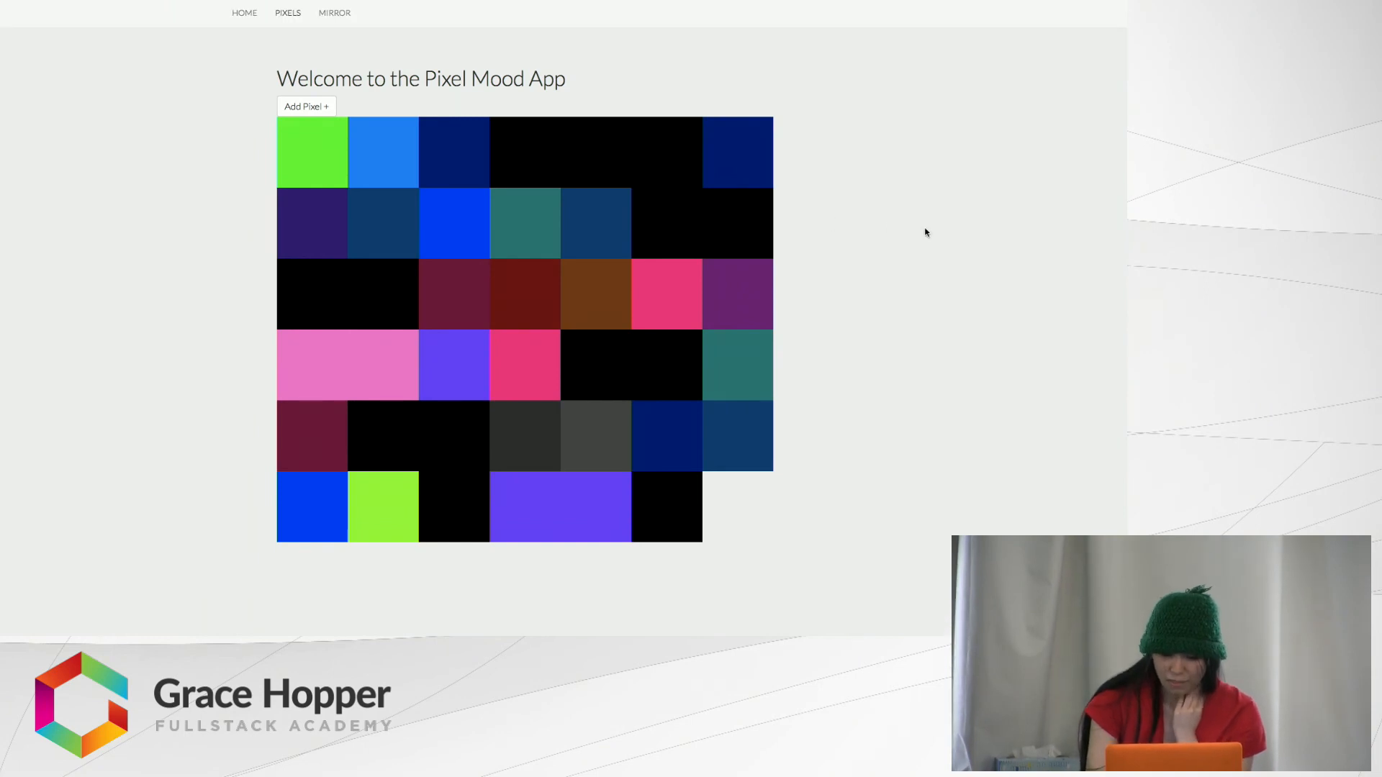
mouse_move(736, 146)
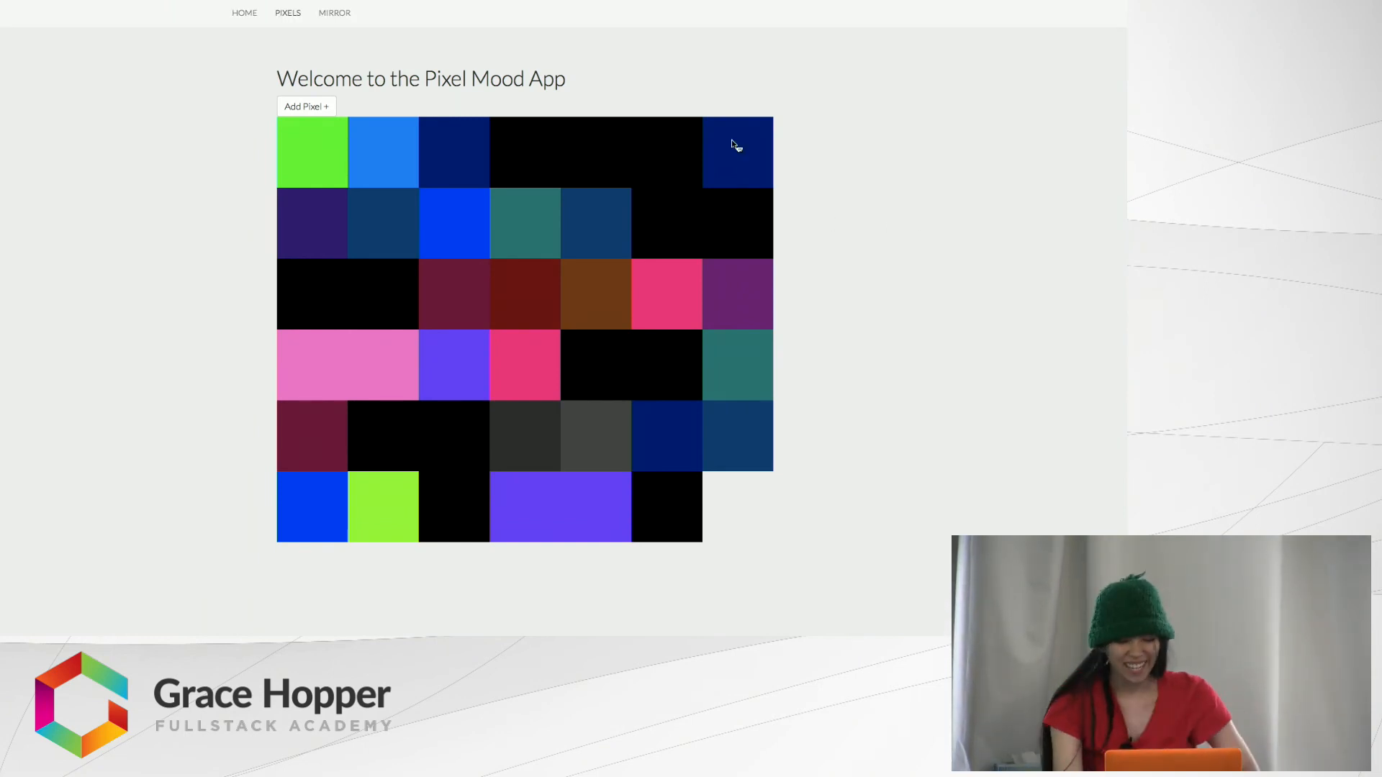